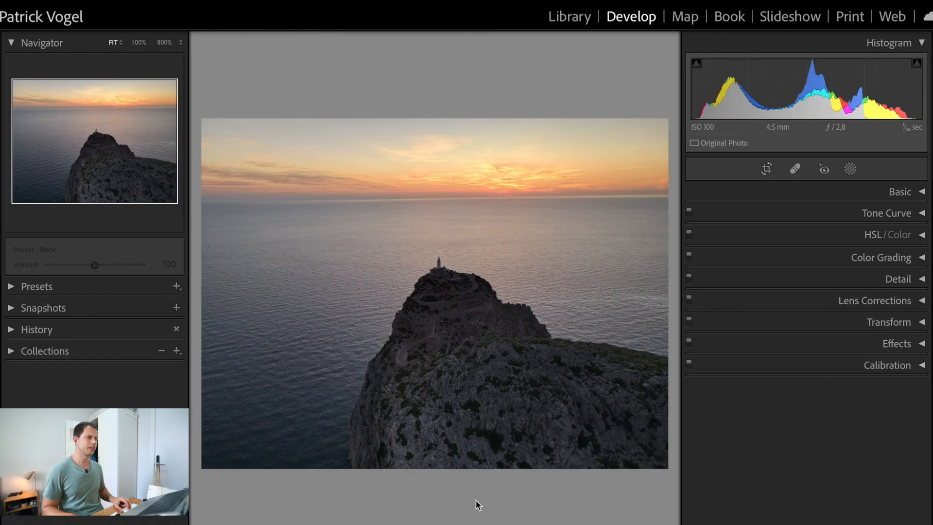
pyautogui.moveTo(475, 262)
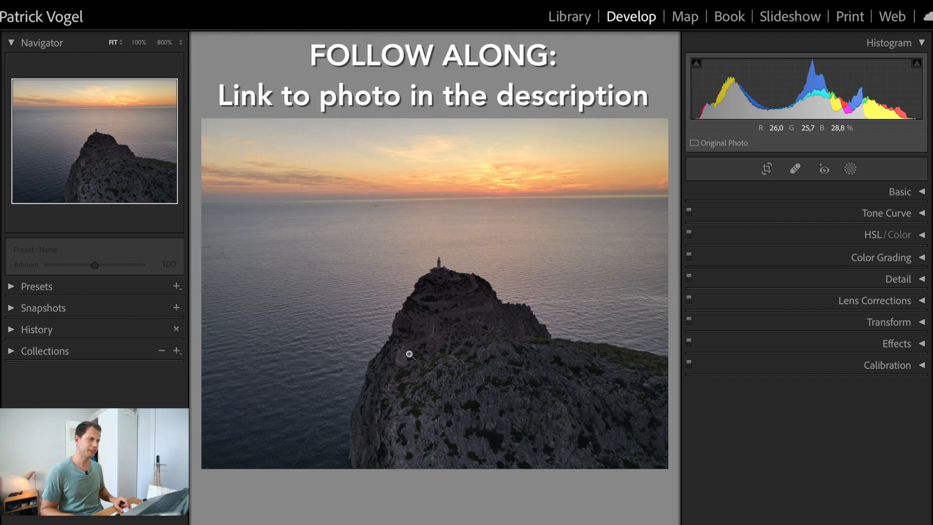
pyautogui.moveTo(445, 387)
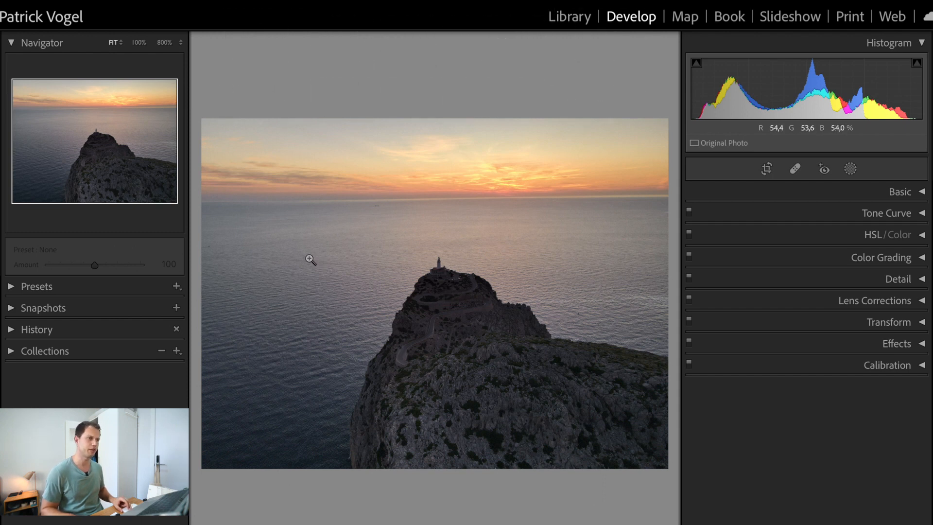
pyautogui.moveTo(247, 241)
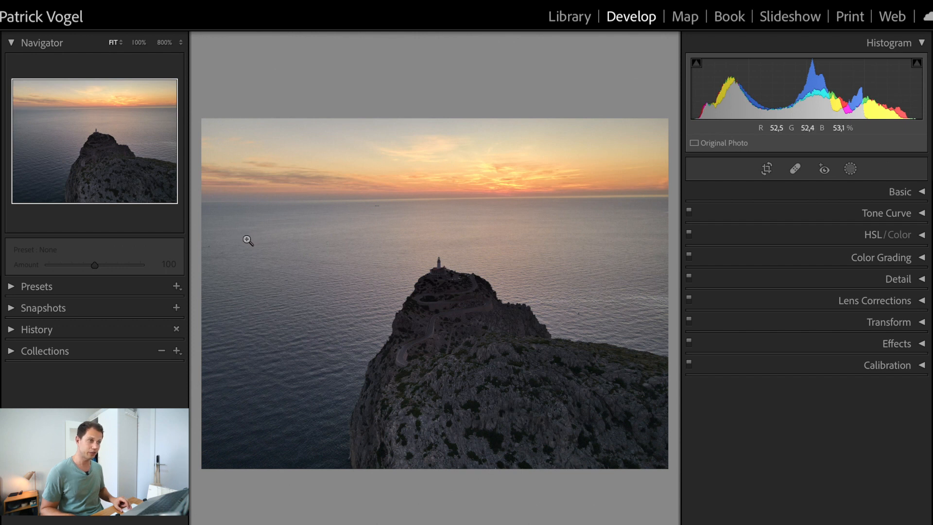
pyautogui.moveTo(493, 215)
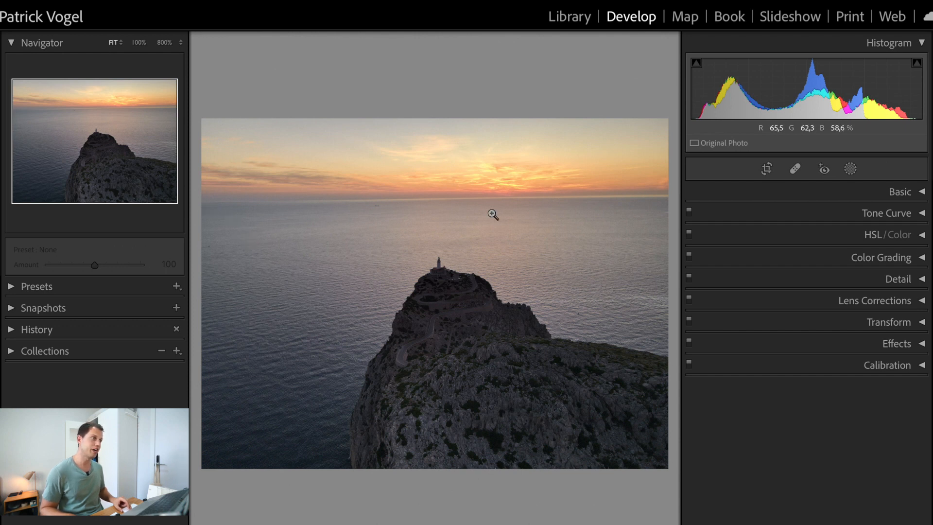
pyautogui.moveTo(387, 210)
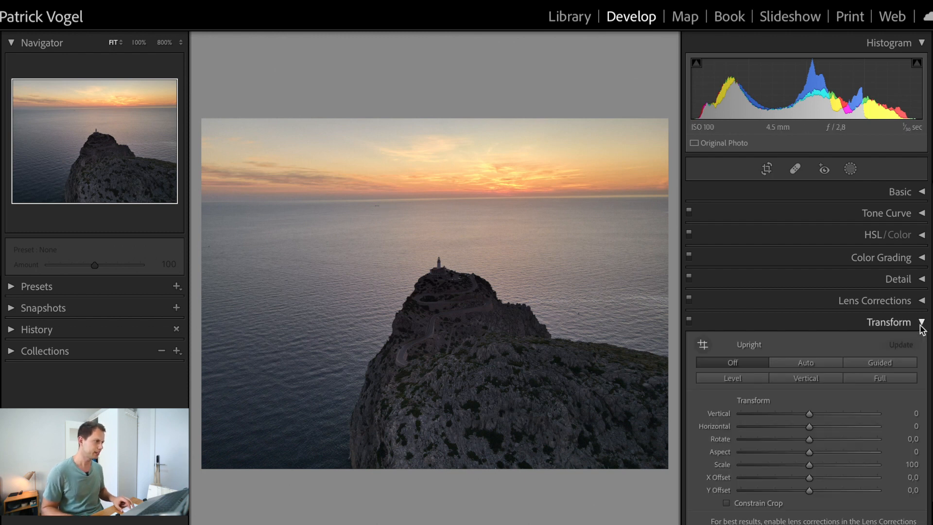
pyautogui.moveTo(805, 363)
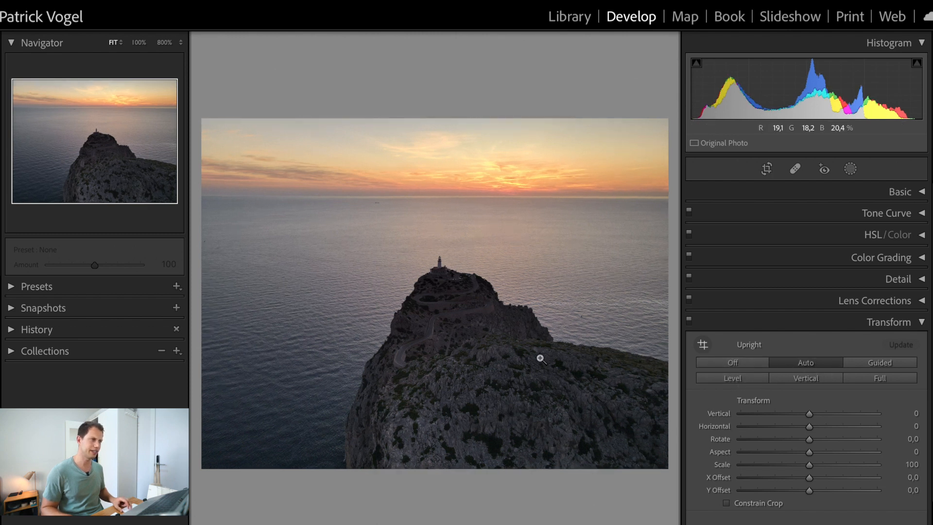
pyautogui.moveTo(469, 248)
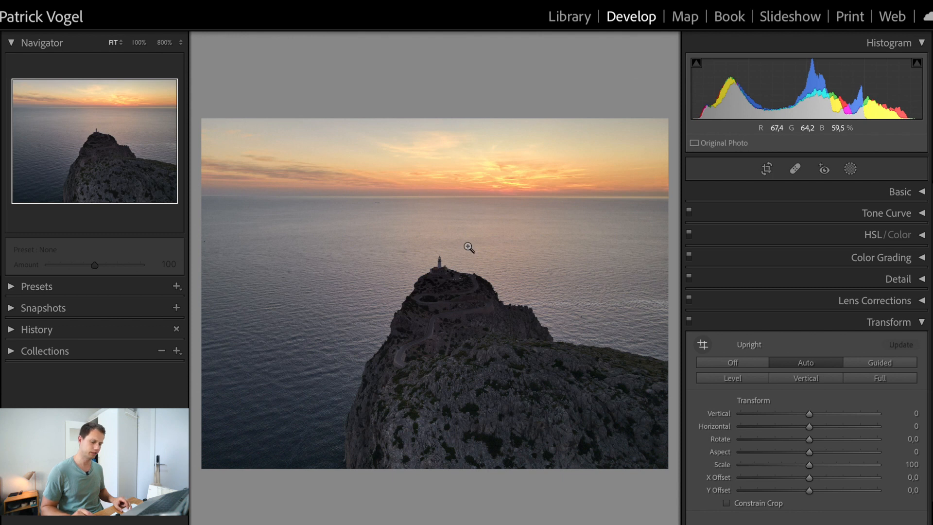
# Undo the automatic Upright correction so Upright returns to Off.
pyautogui.press('cmd+z')
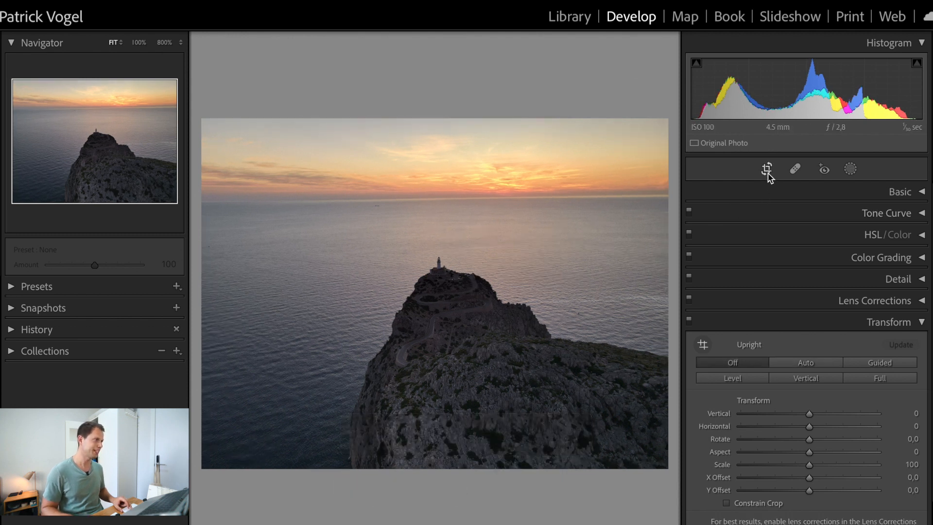
# Start cropping with a 16 x 9 aspect, then switch to 4 x 5 / 8 x 10.
pyautogui.click(767, 169)
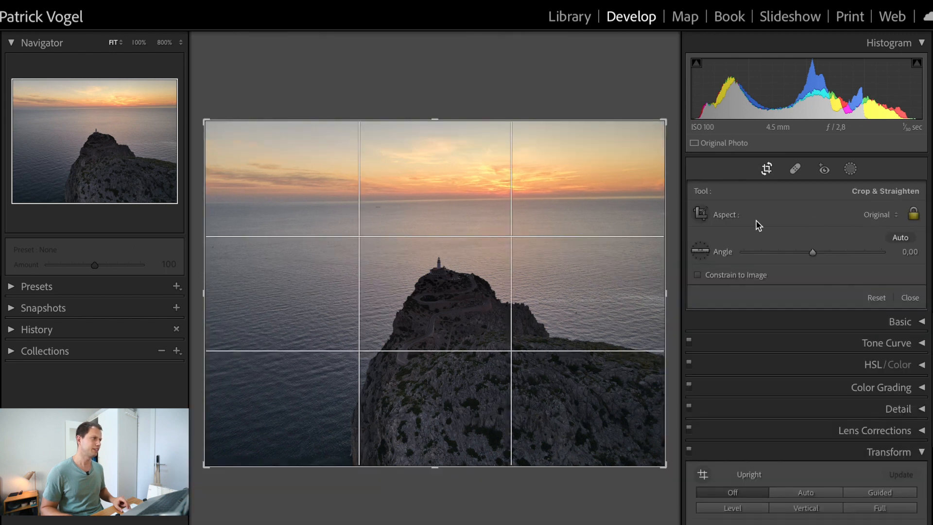
pyautogui.moveTo(875, 222)
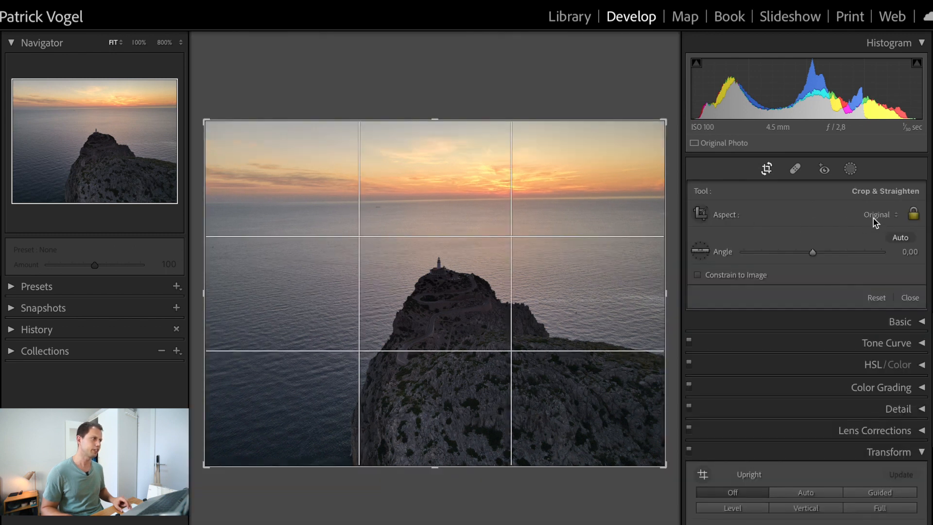
pyautogui.click(879, 215)
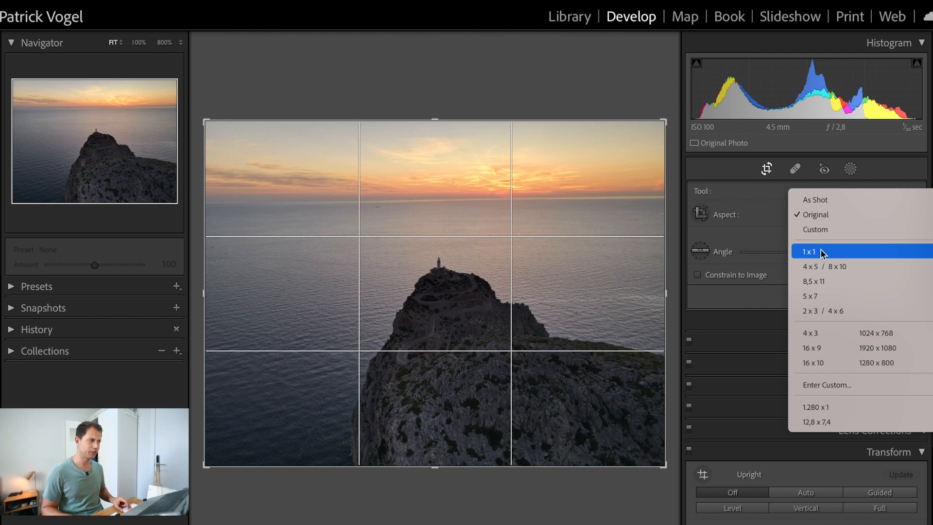
pyautogui.moveTo(816, 257)
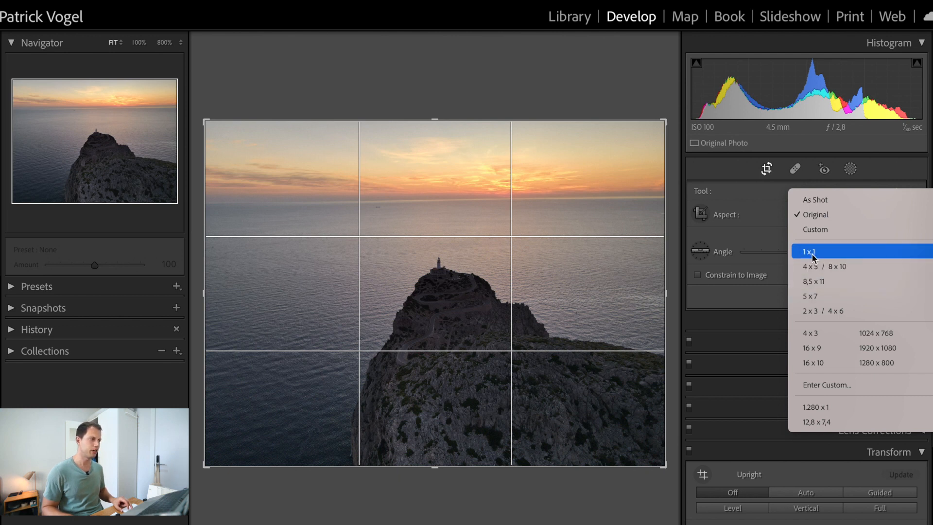
pyautogui.moveTo(811, 266)
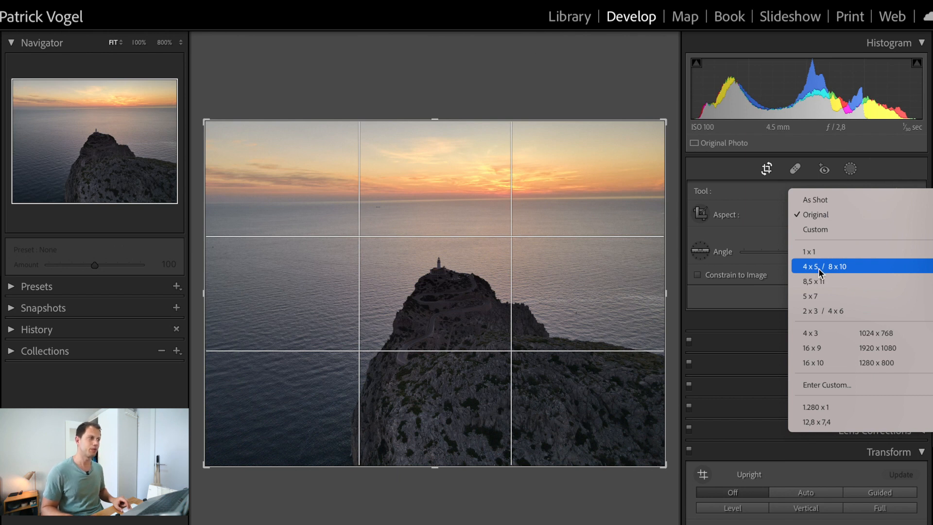
pyautogui.moveTo(815, 281)
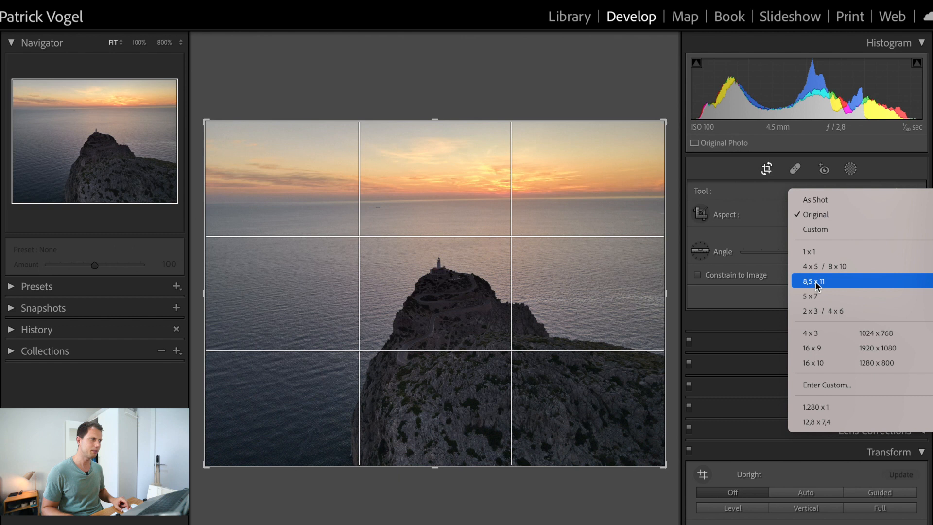
pyautogui.moveTo(811, 348)
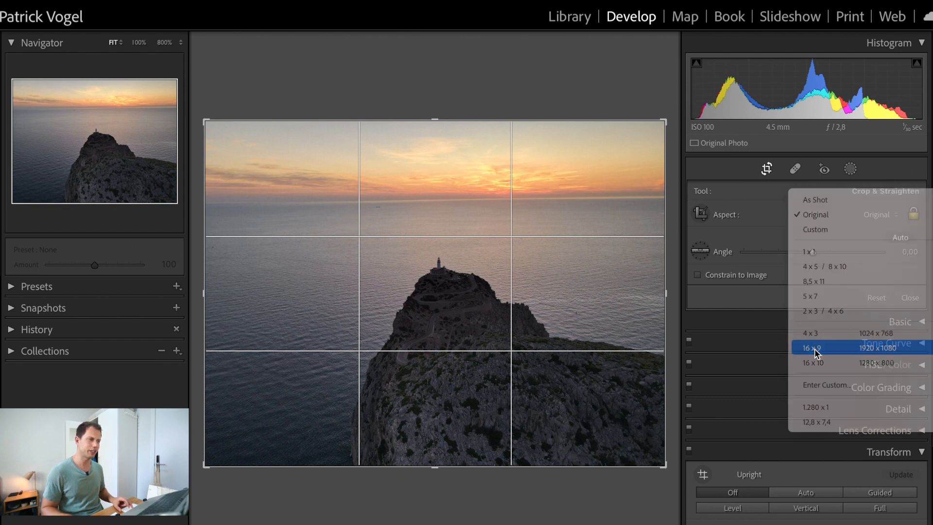
pyautogui.click(810, 348)
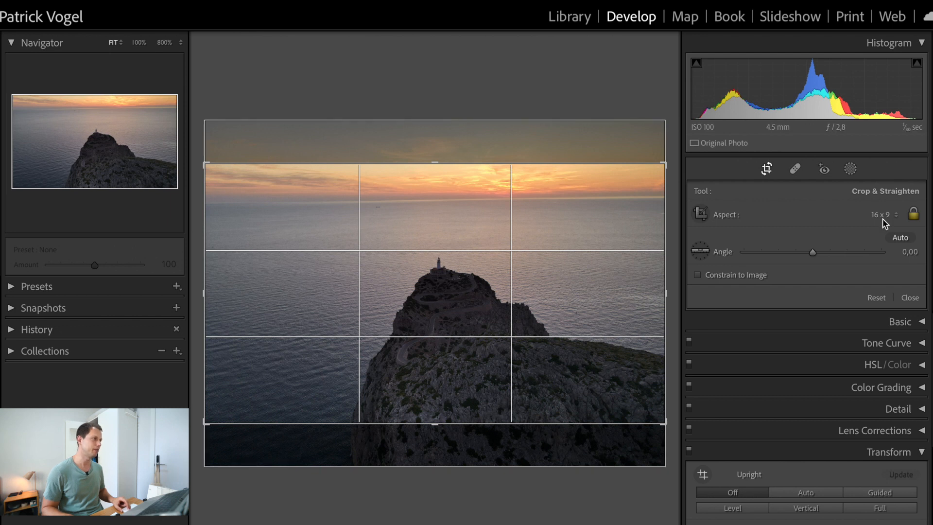
pyautogui.click(882, 214)
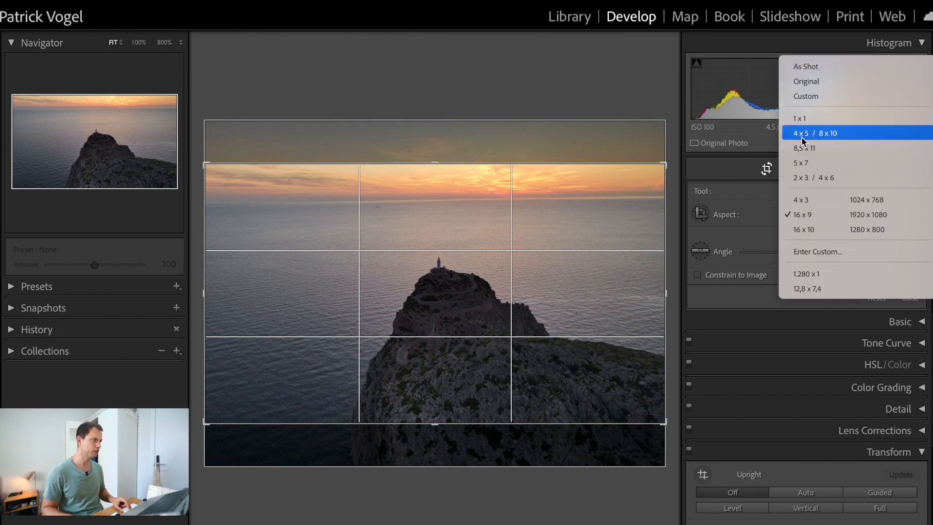
pyautogui.click(814, 133)
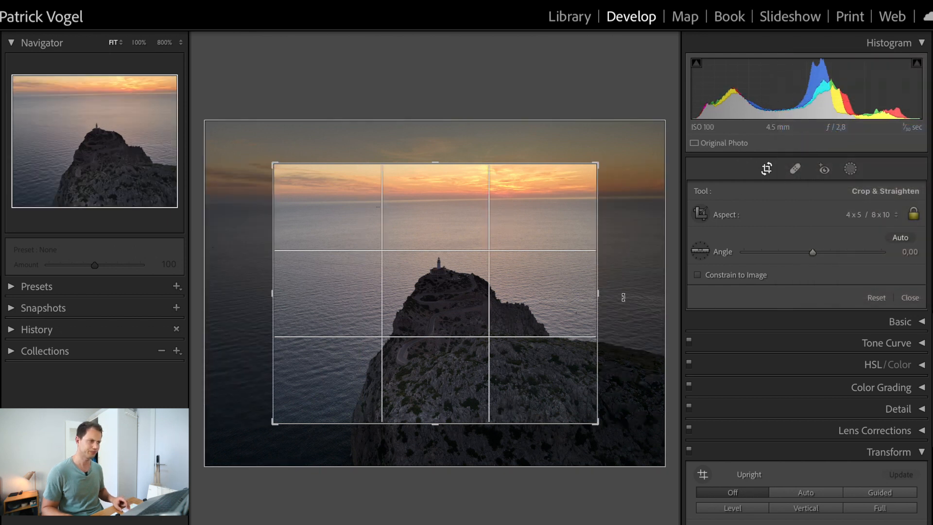
# Rotate the photo to a 1.32° angle to level the horizon and apply the crop.
pyautogui.moveTo(274, 165); pyautogui.dragTo(249, 143)
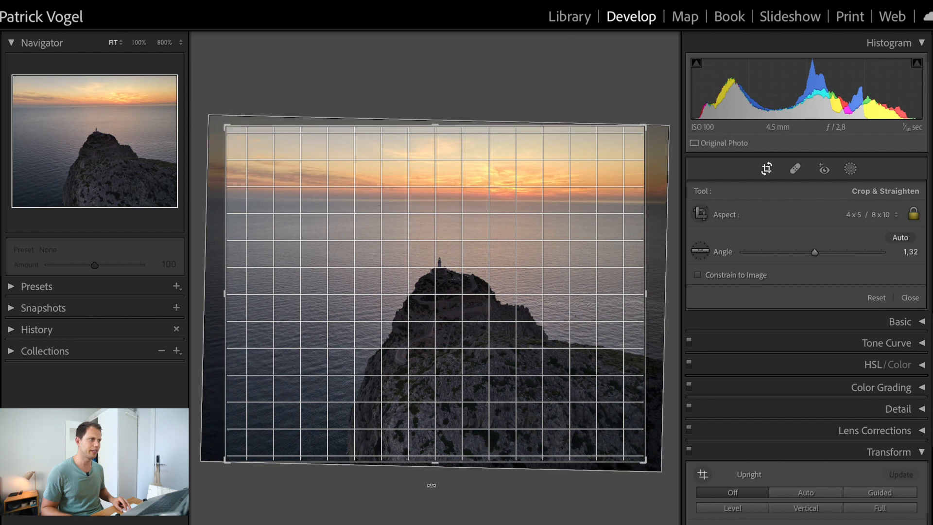
pyautogui.click(909, 298)
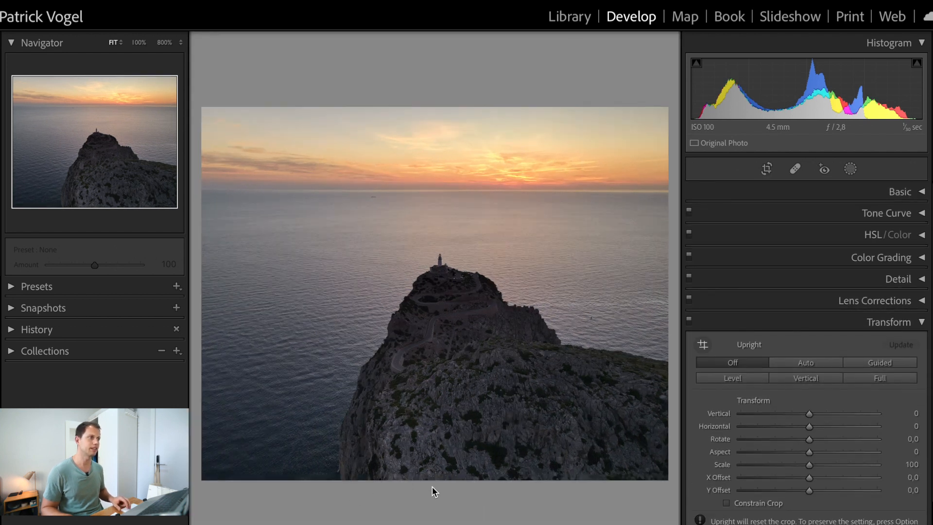
pyautogui.moveTo(295, 185)
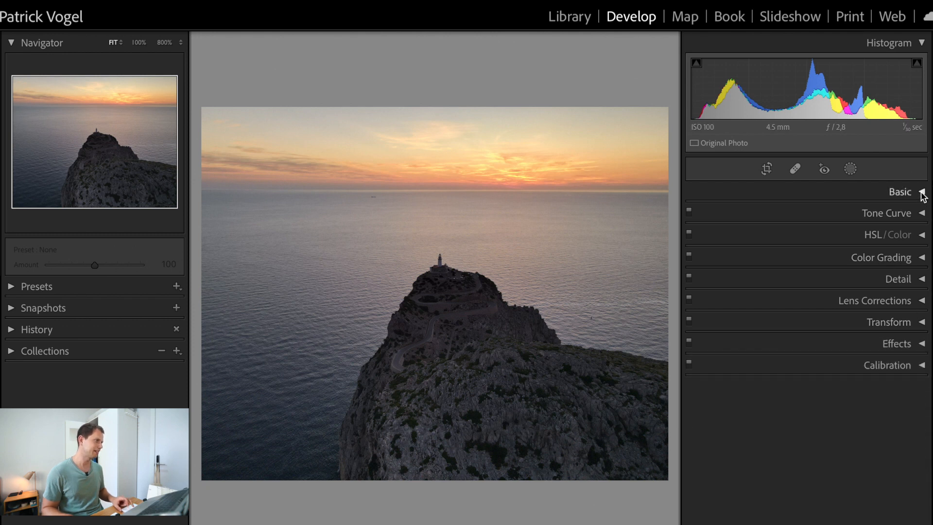
# Expand the Basic panel to reveal the zeroed tone and colour sliders.
pyautogui.click(922, 191)
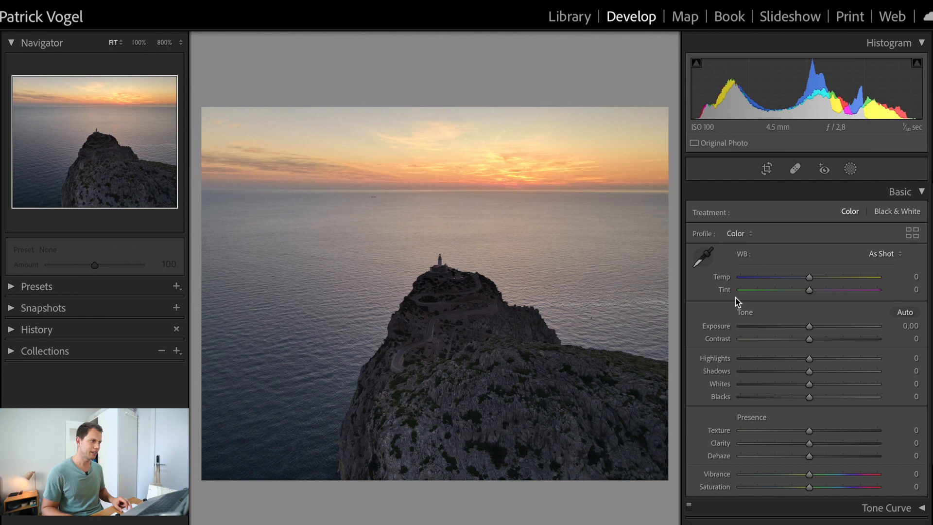
pyautogui.moveTo(712, 333)
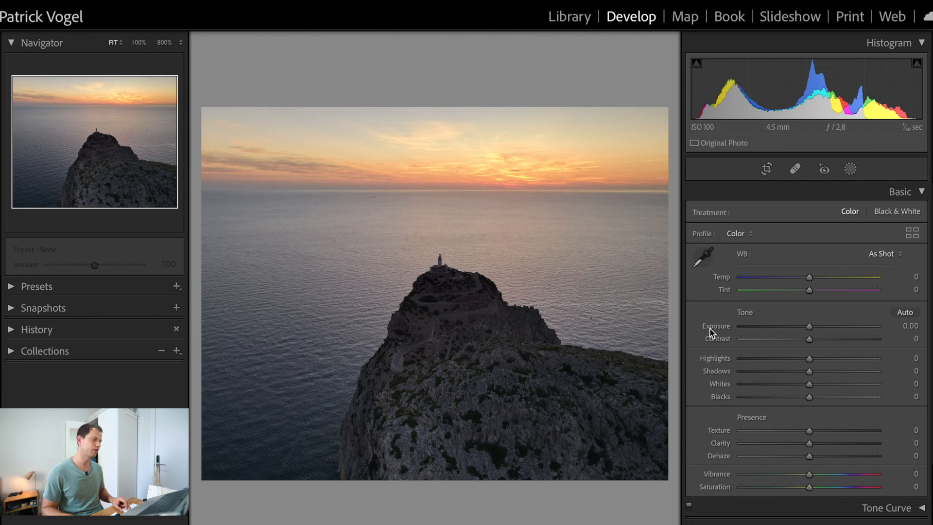
pyautogui.moveTo(717, 385)
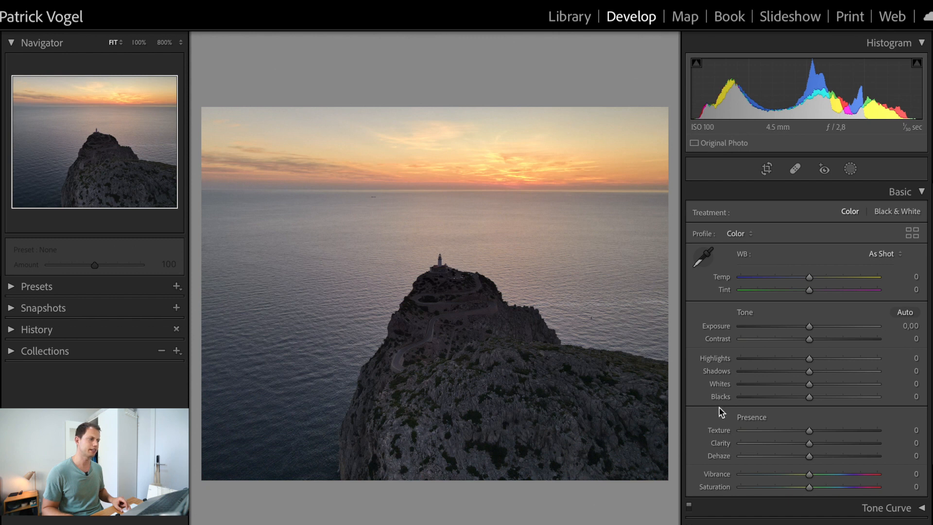
pyautogui.moveTo(705, 443)
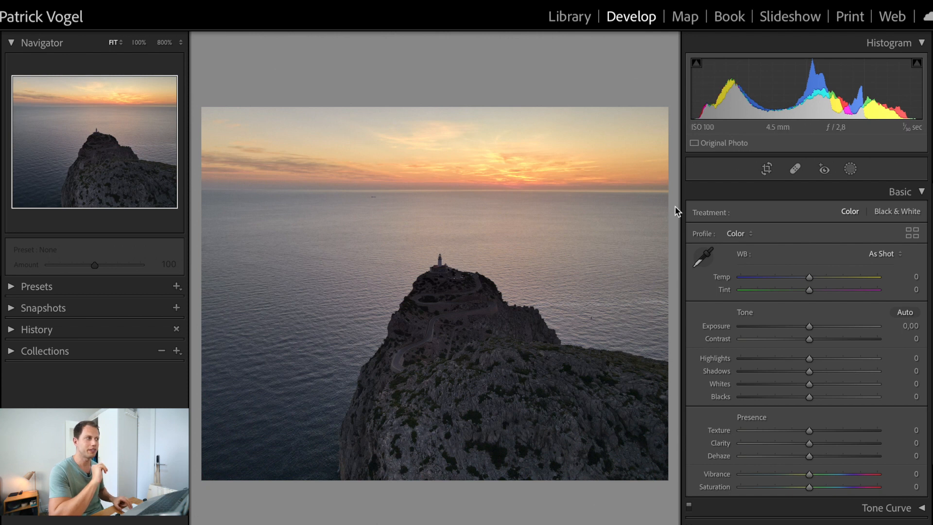
pyautogui.moveTo(714, 140)
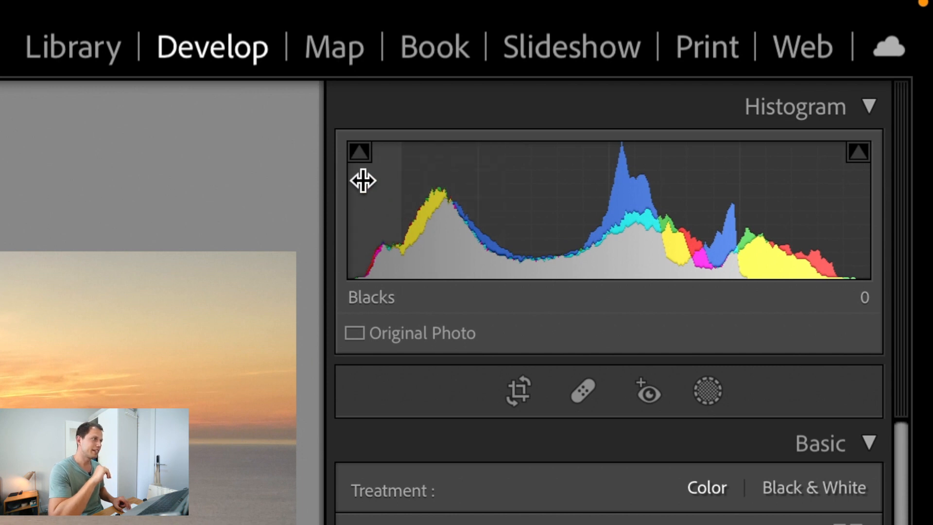
pyautogui.moveTo(360, 151)
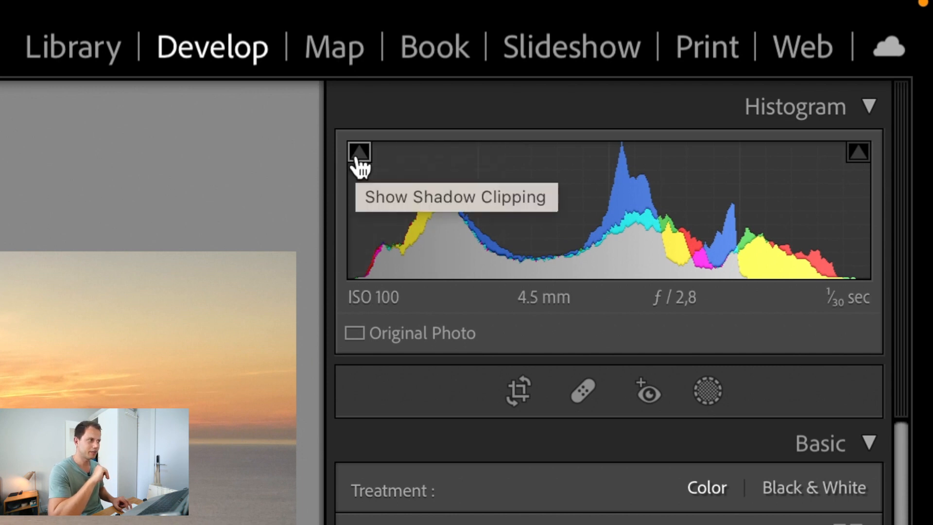
pyautogui.moveTo(859, 153)
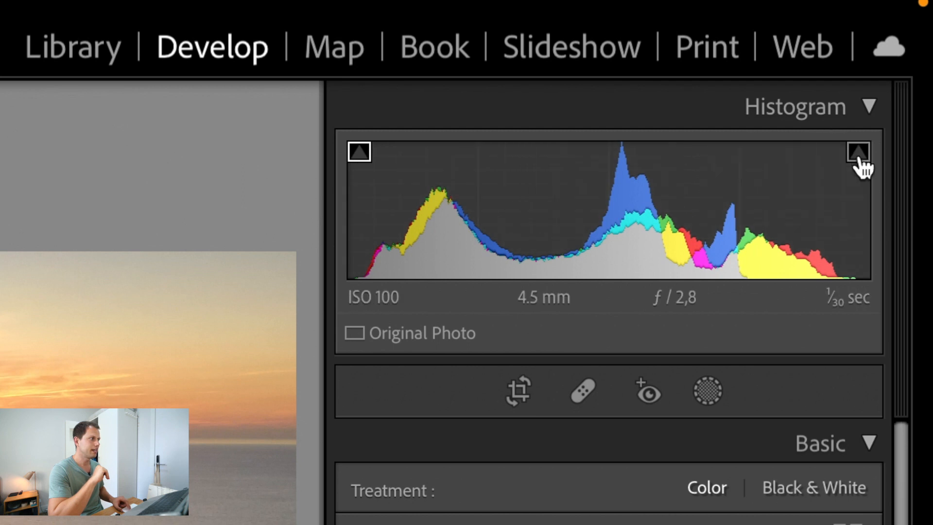
pyautogui.moveTo(862, 161)
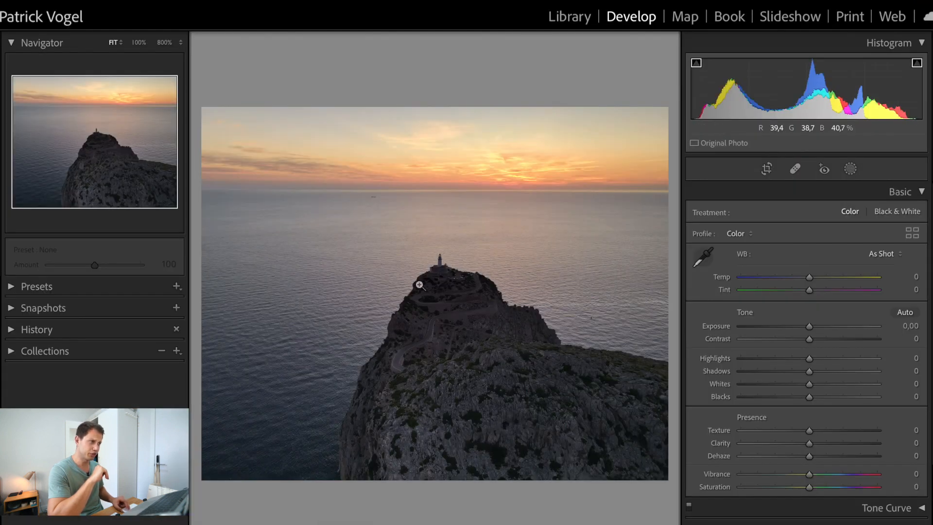
pyautogui.moveTo(382, 332)
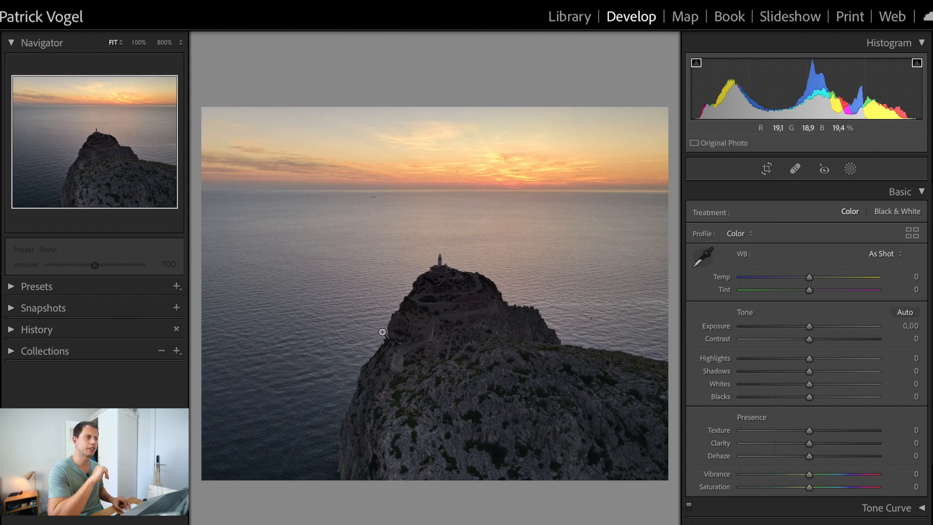
pyautogui.moveTo(421, 344)
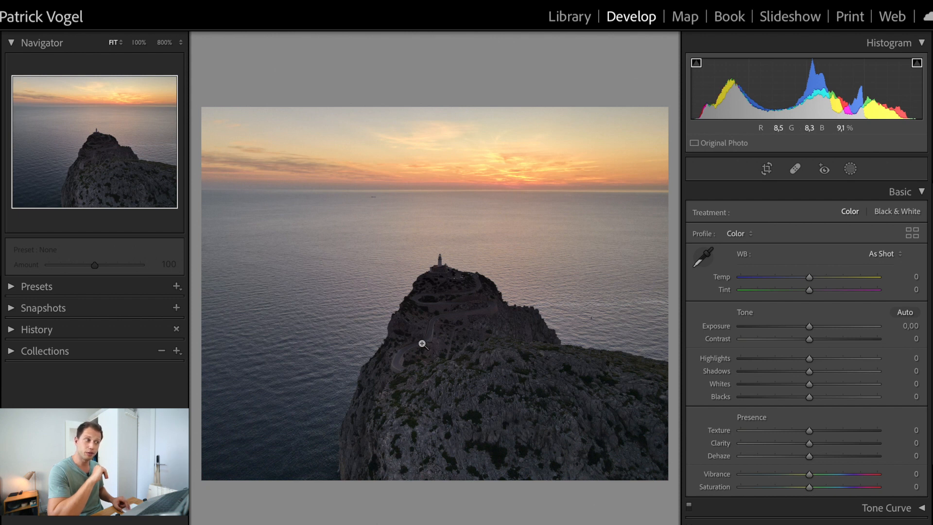
pyautogui.moveTo(435, 322)
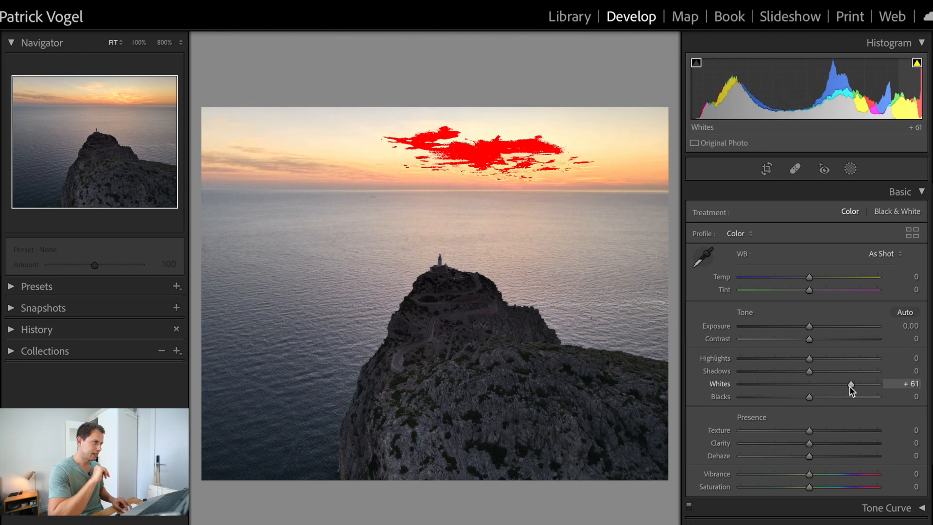
pyautogui.moveTo(461, 149)
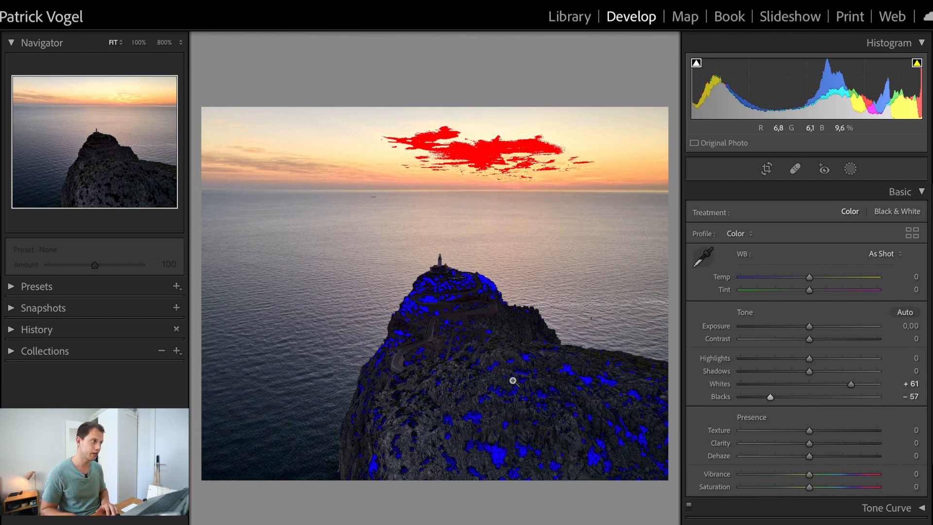
pyautogui.click(695, 63)
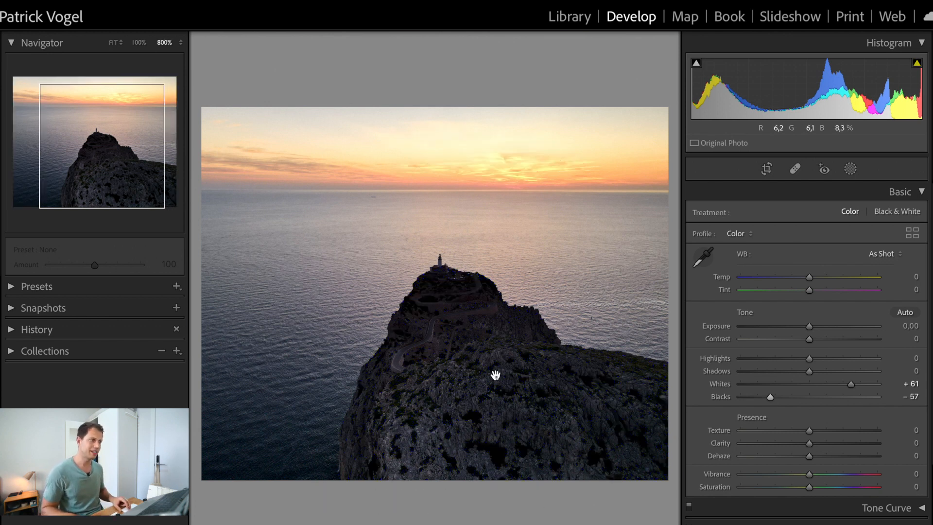
pyautogui.click(112, 42)
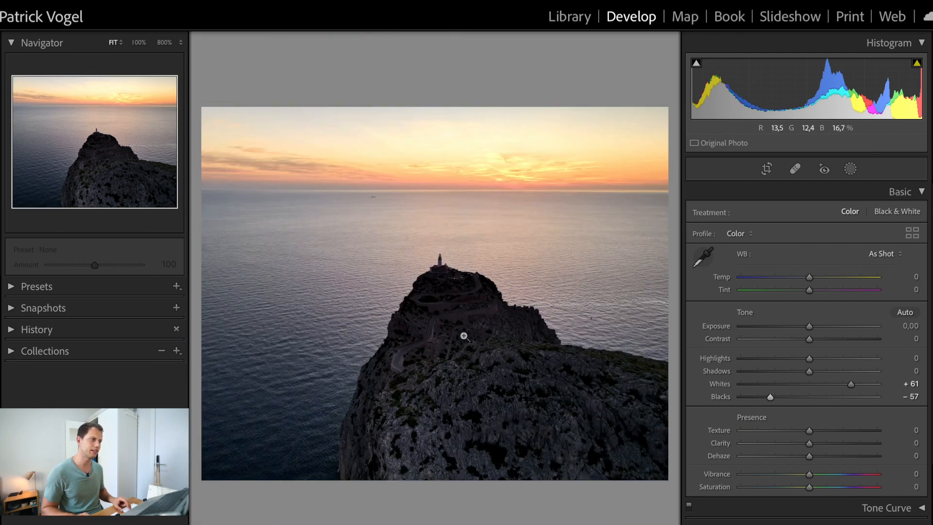
pyautogui.moveTo(496, 157)
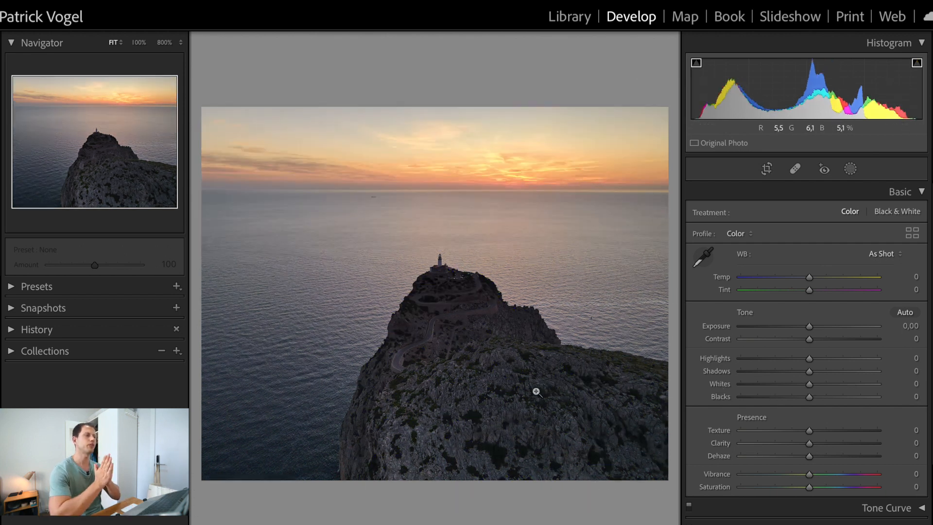
pyautogui.moveTo(476, 354)
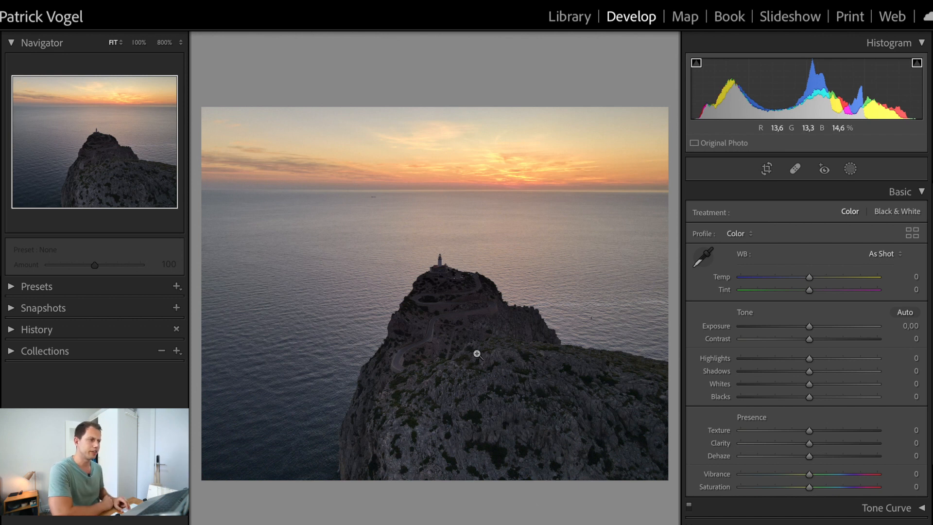
pyautogui.moveTo(443, 355)
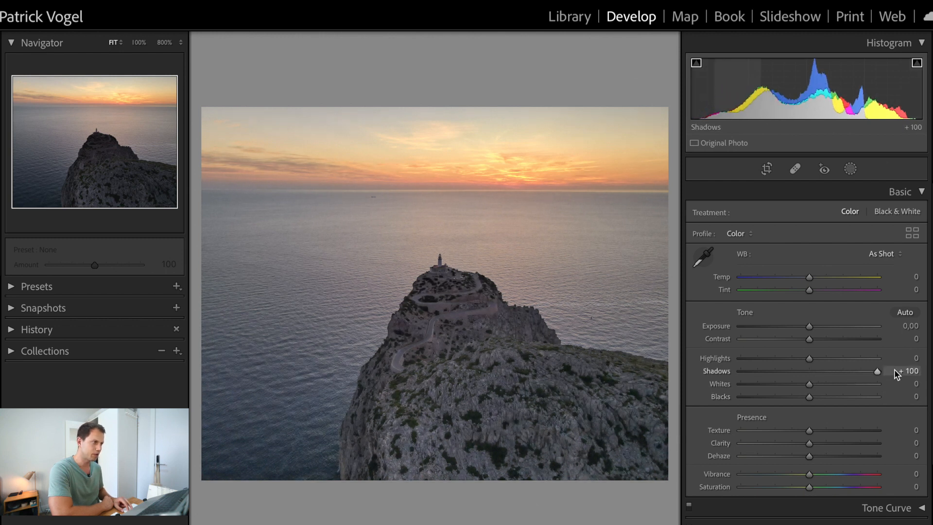
pyautogui.moveTo(452, 372)
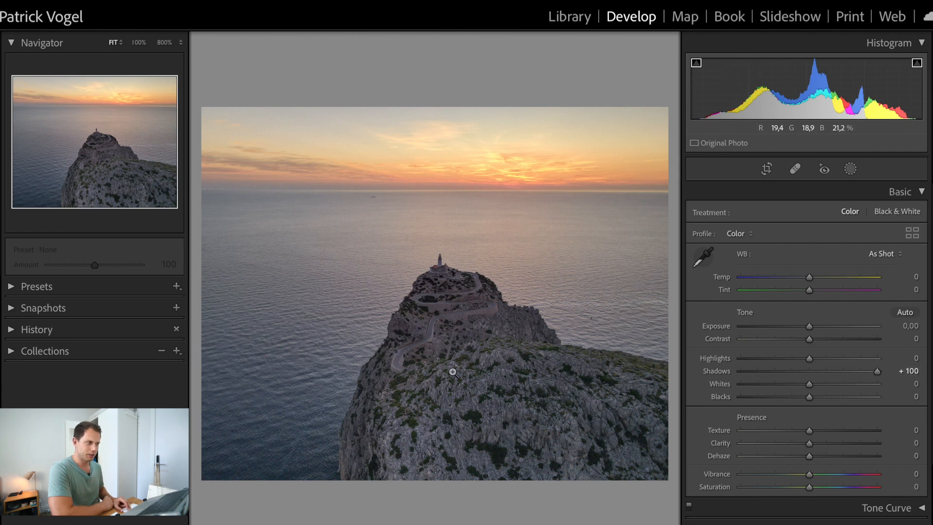
pyautogui.moveTo(478, 430)
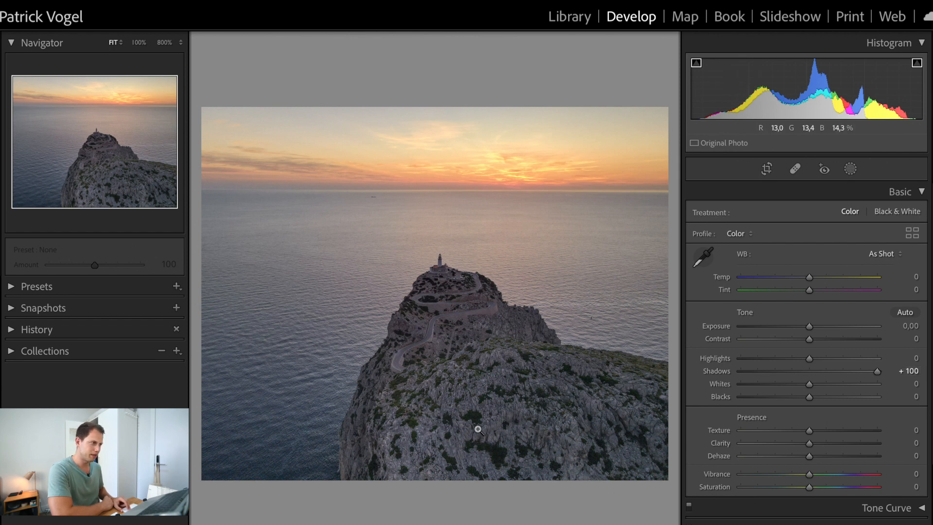
pyautogui.moveTo(781, 384)
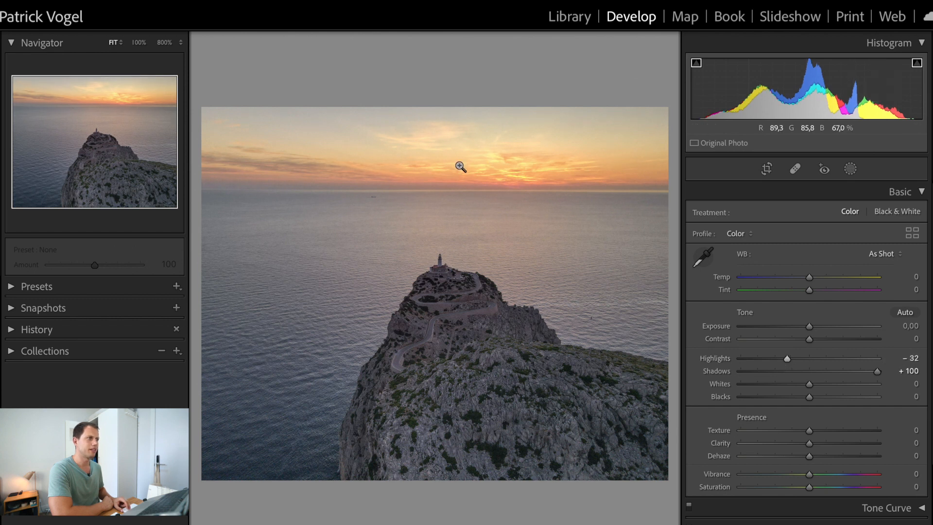
pyautogui.moveTo(414, 326)
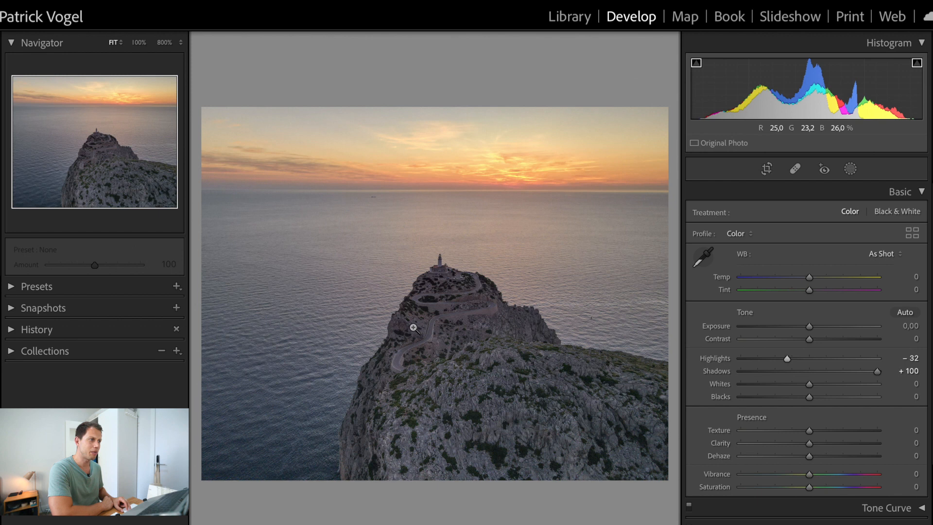
pyautogui.moveTo(369, 349)
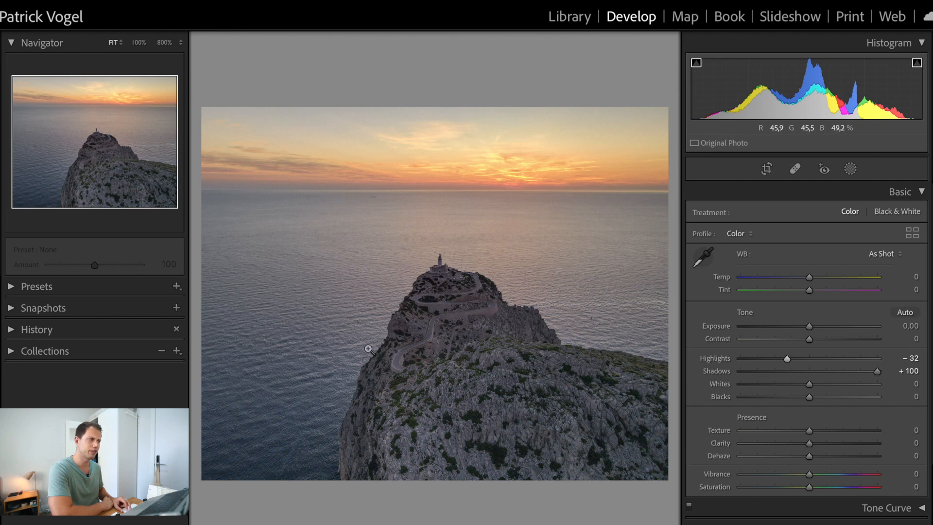
pyautogui.moveTo(803, 354)
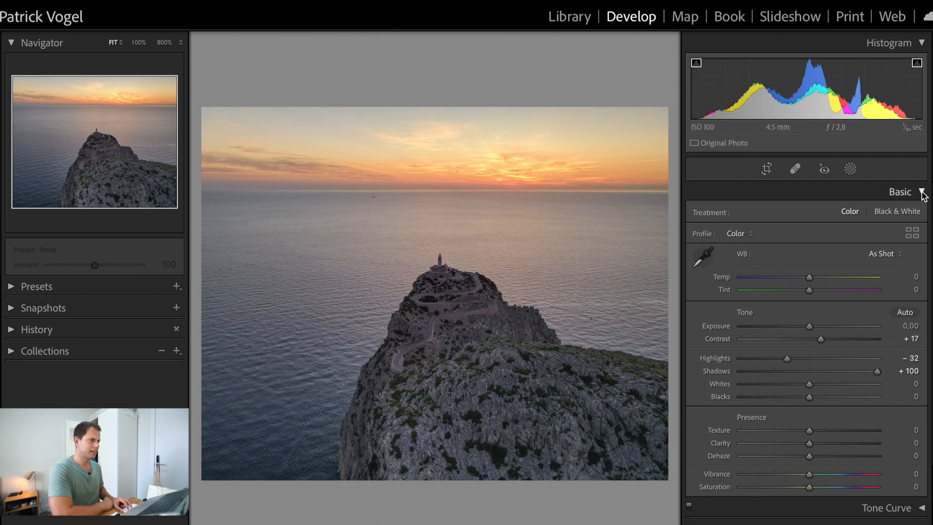
# Boost HSL saturation to Blue +25, Orange +16 and Yellow +14, then collapse the panel.
pyautogui.click(923, 191)
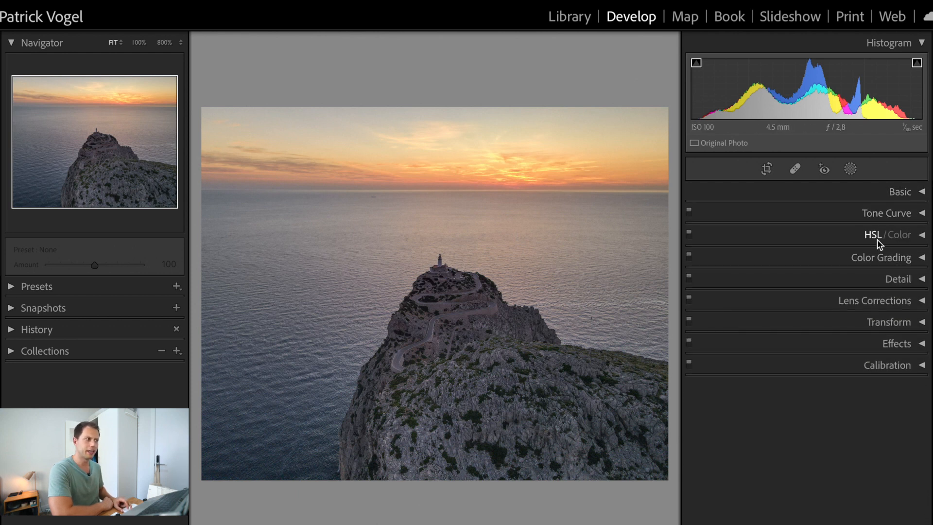
pyautogui.click(899, 234)
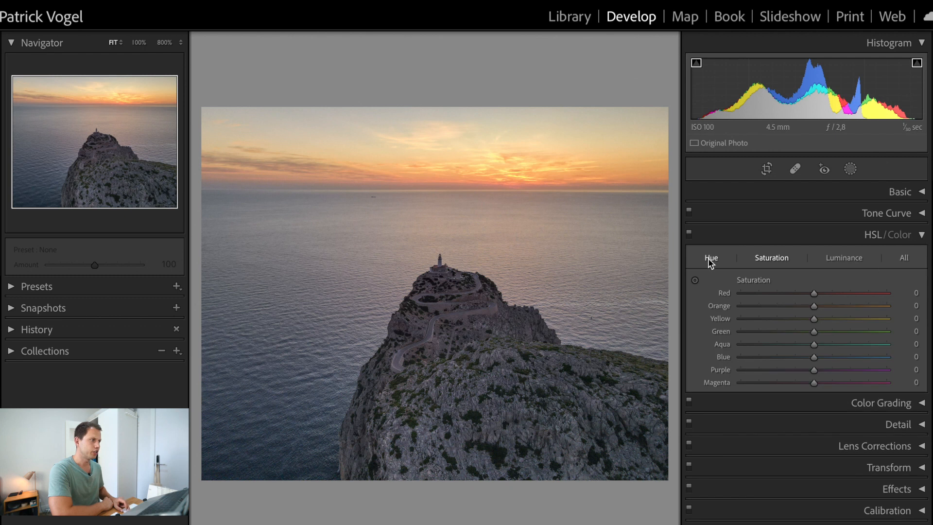
pyautogui.moveTo(843, 257)
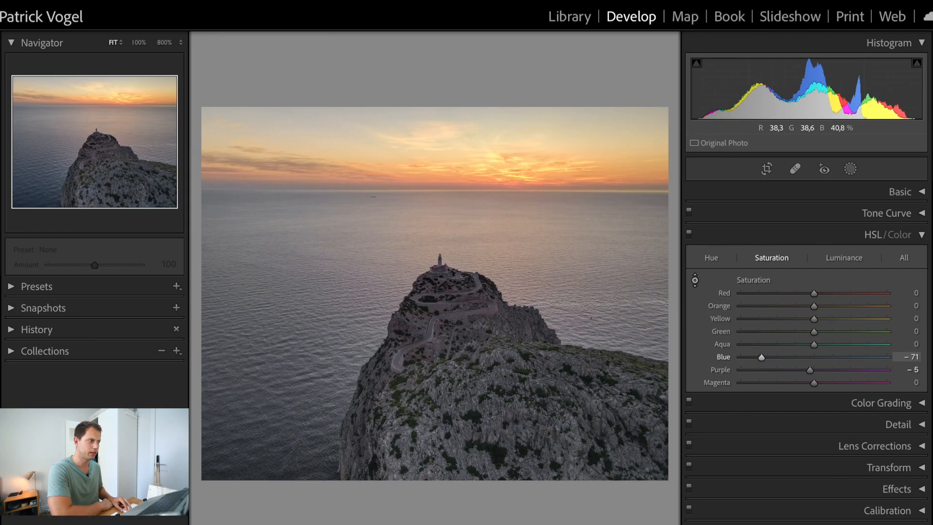
pyautogui.moveTo(766, 360)
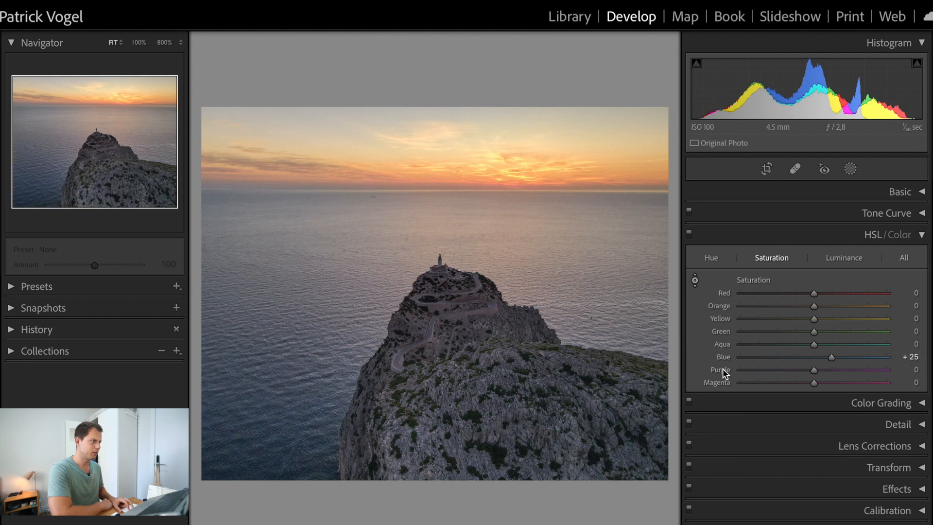
pyautogui.moveTo(696, 285)
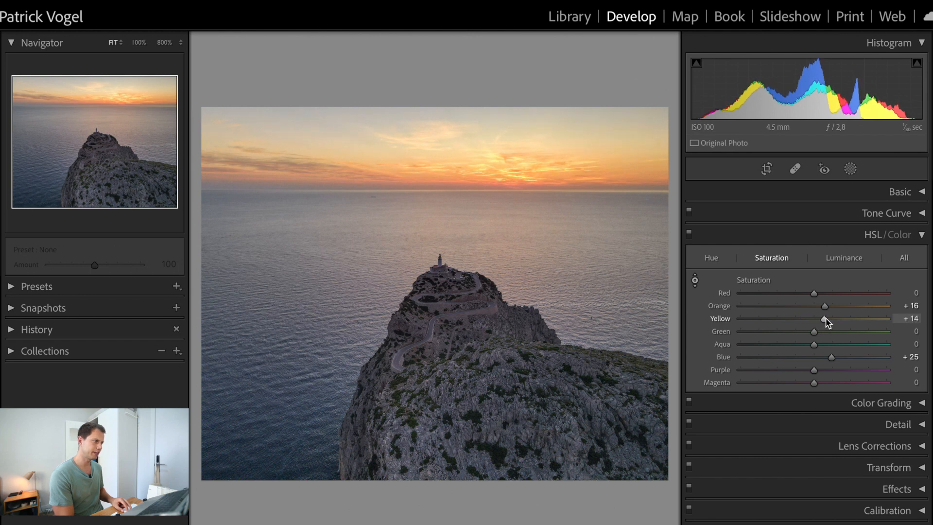
pyautogui.click(923, 234)
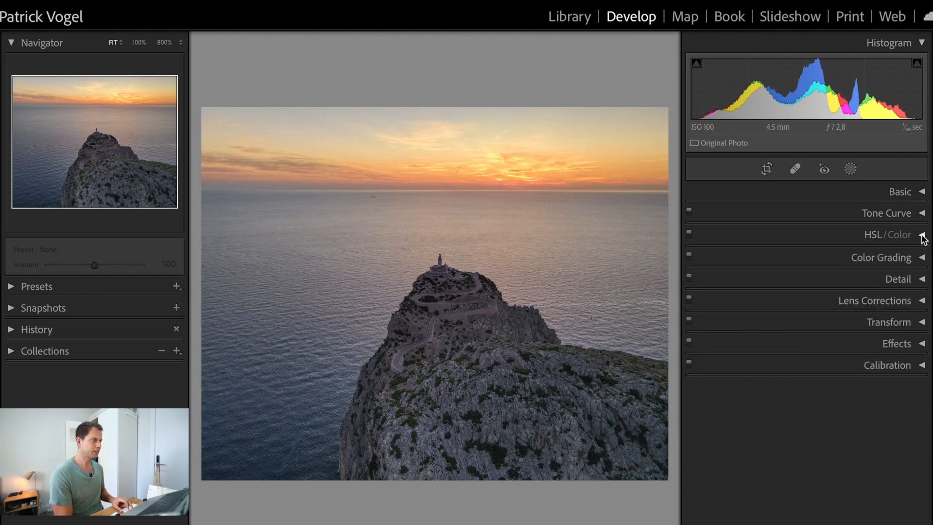
# Open the Detail panel and hide its small preview thumbnail.
pyautogui.click(898, 279)
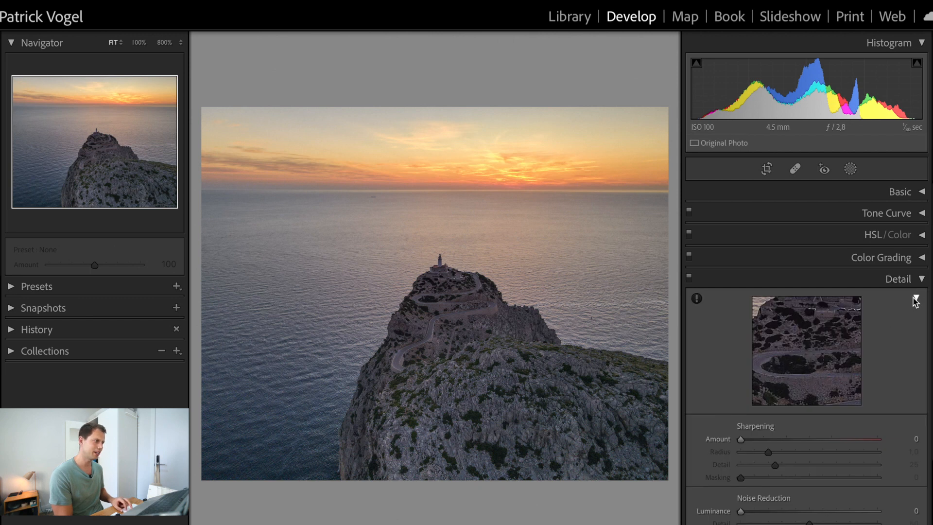
pyautogui.click(915, 299)
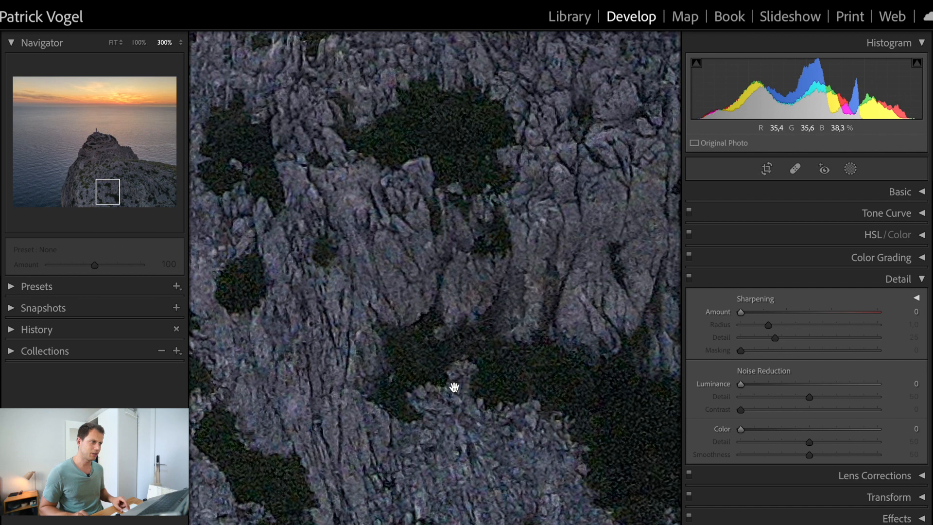
pyautogui.moveTo(774, 334)
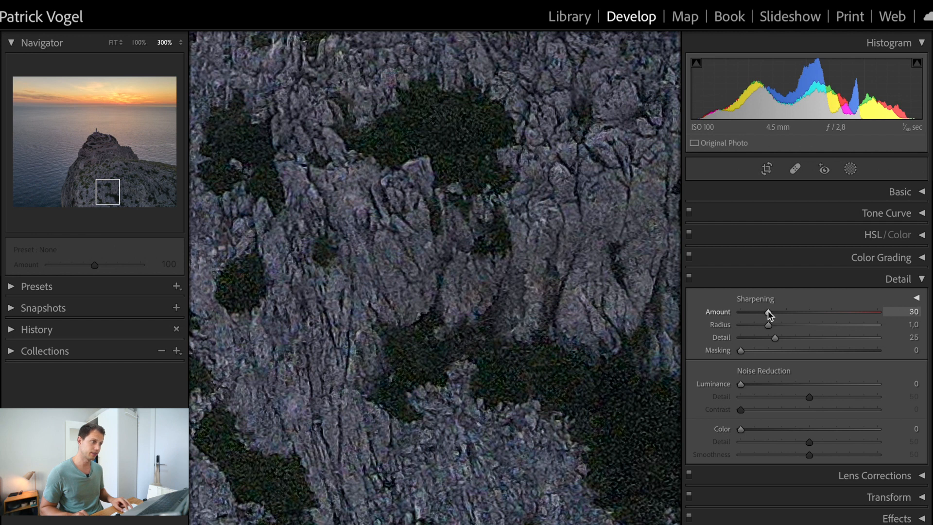
pyautogui.moveTo(402, 380)
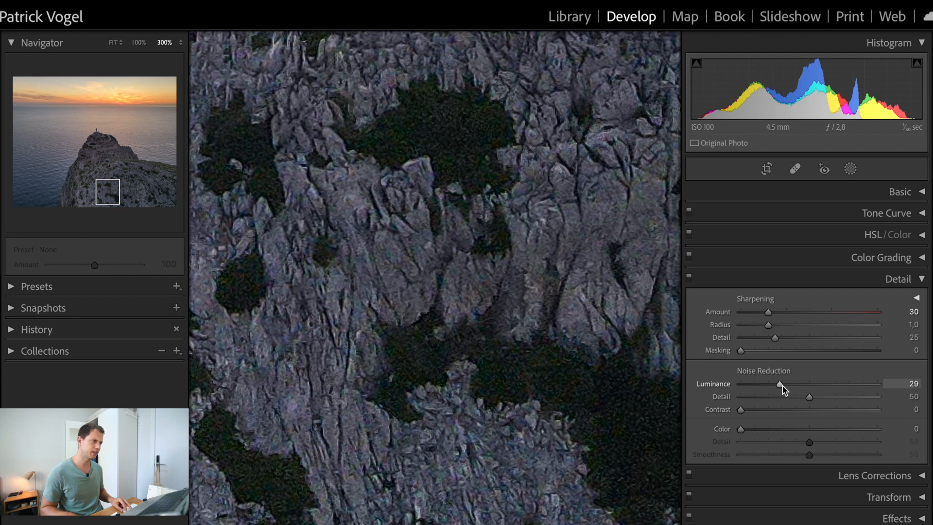
pyautogui.moveTo(367, 381)
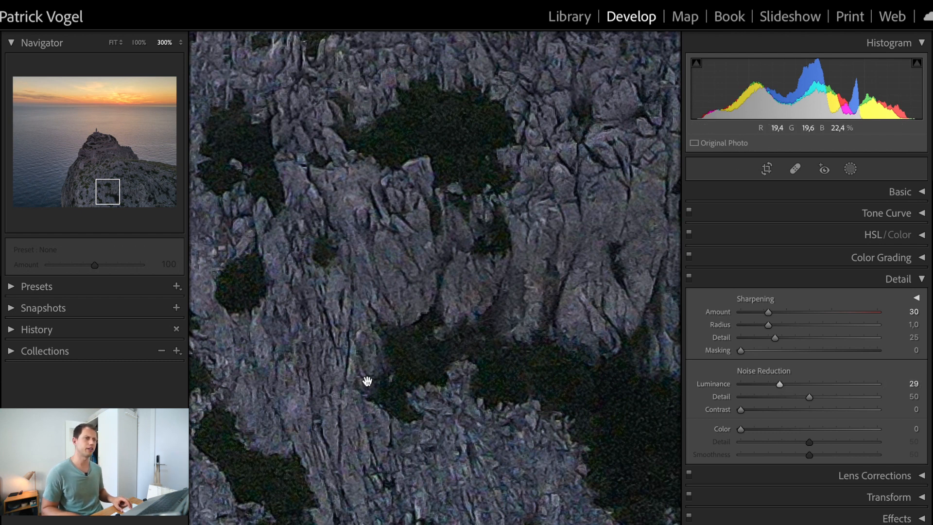
pyautogui.moveTo(101, 154)
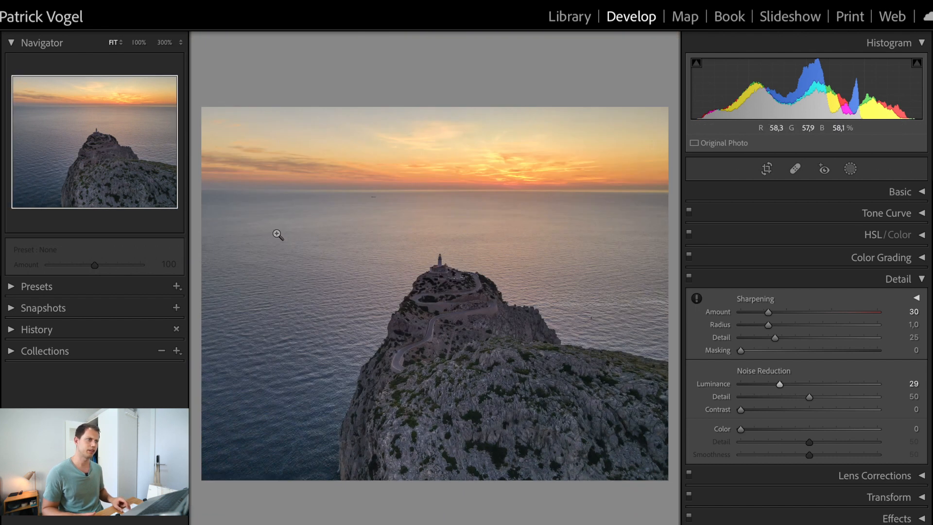
pyautogui.moveTo(513, 283)
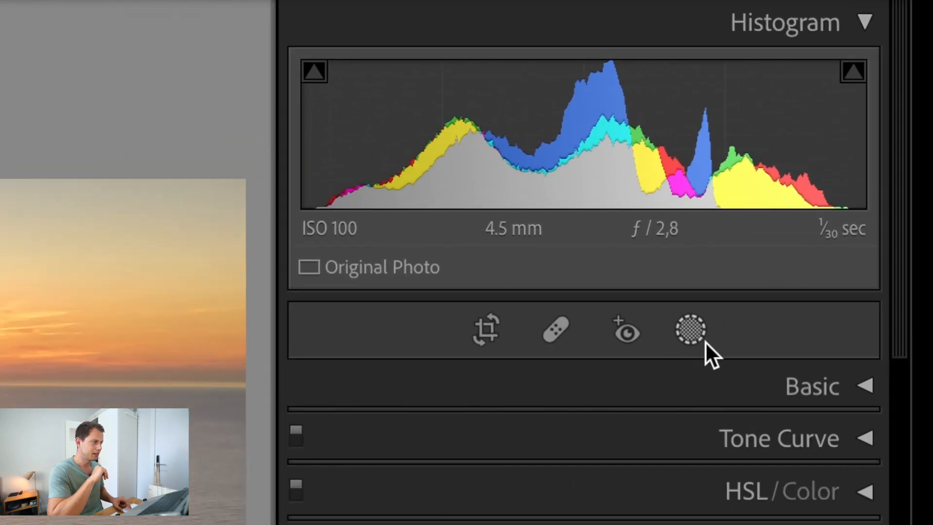
# Open the Masking tool's Add New Mask list below the histogram.
pyautogui.click(689, 329)
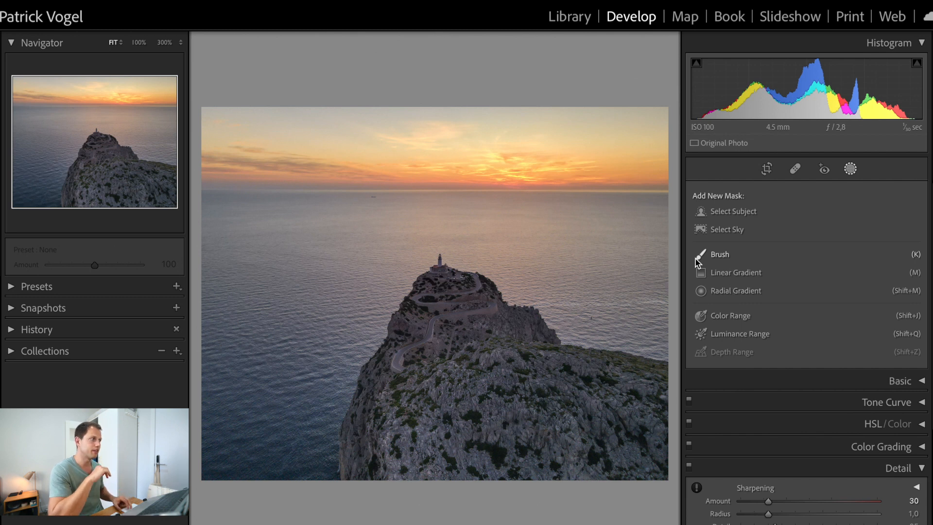
pyautogui.moveTo(728, 229)
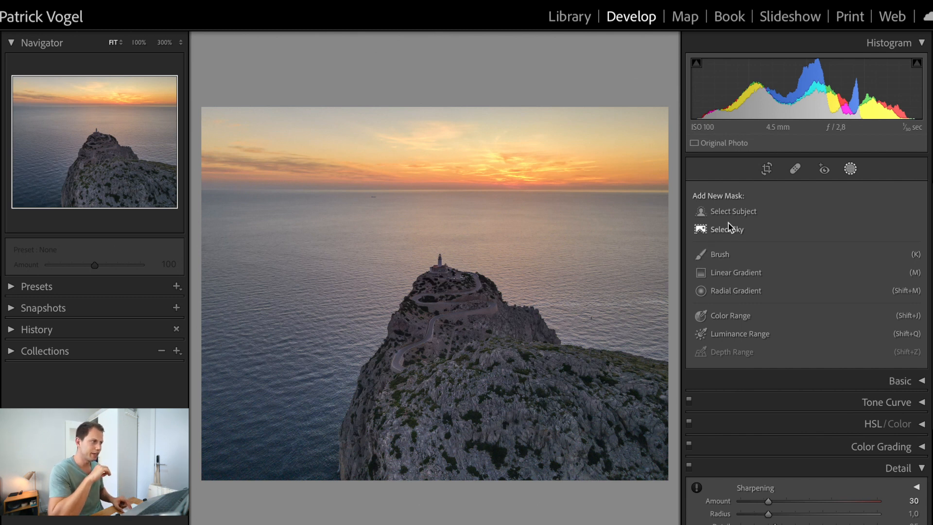
pyautogui.moveTo(731, 211)
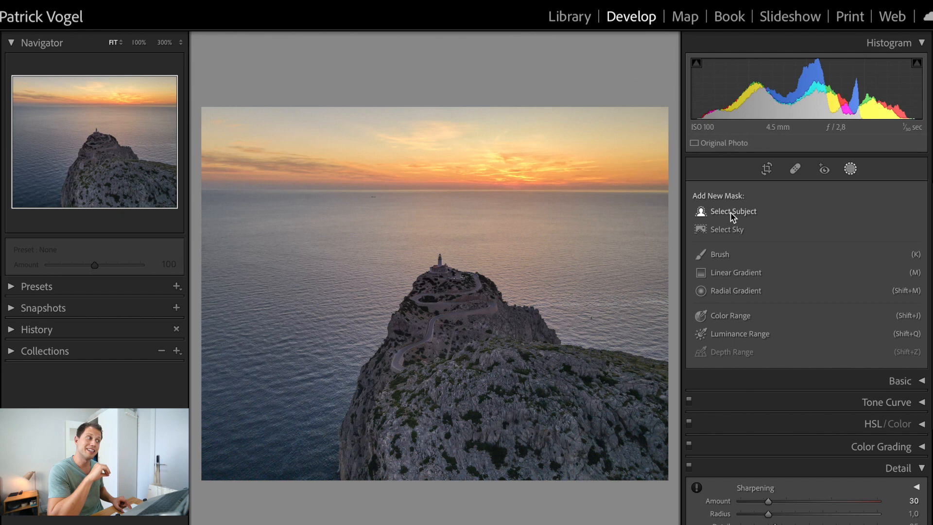
pyautogui.moveTo(731, 225)
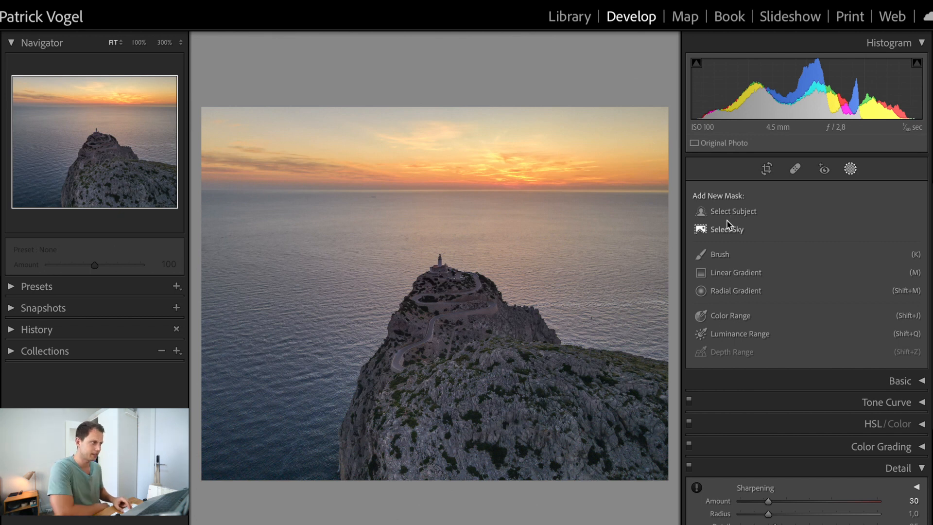
# Create a Select Subject mask on the rock and hide its overlay after checking overlay options.
pyautogui.click(732, 211)
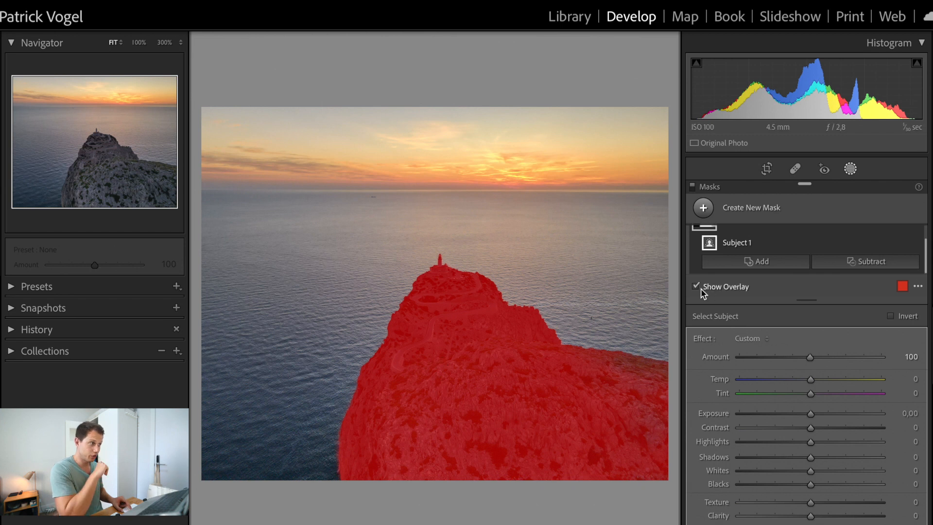
pyautogui.moveTo(472, 388)
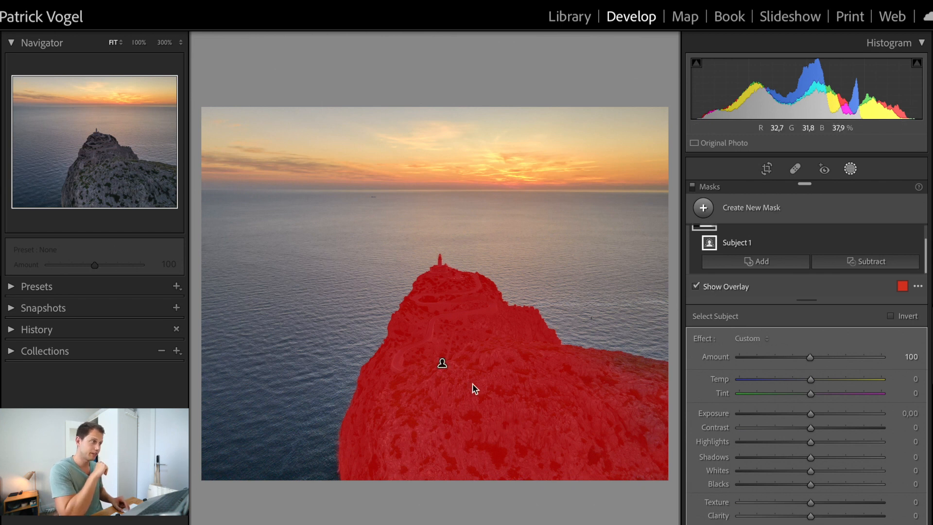
pyautogui.press('o')
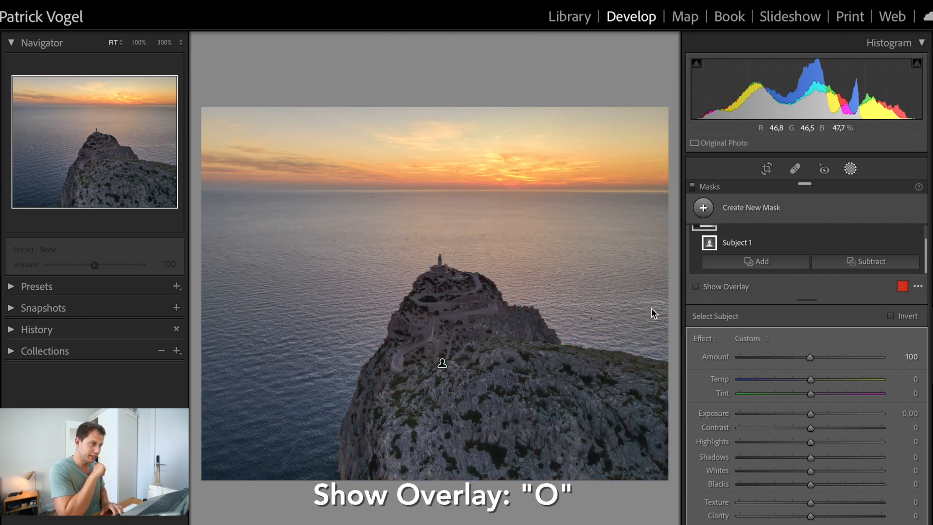
pyautogui.click(696, 286)
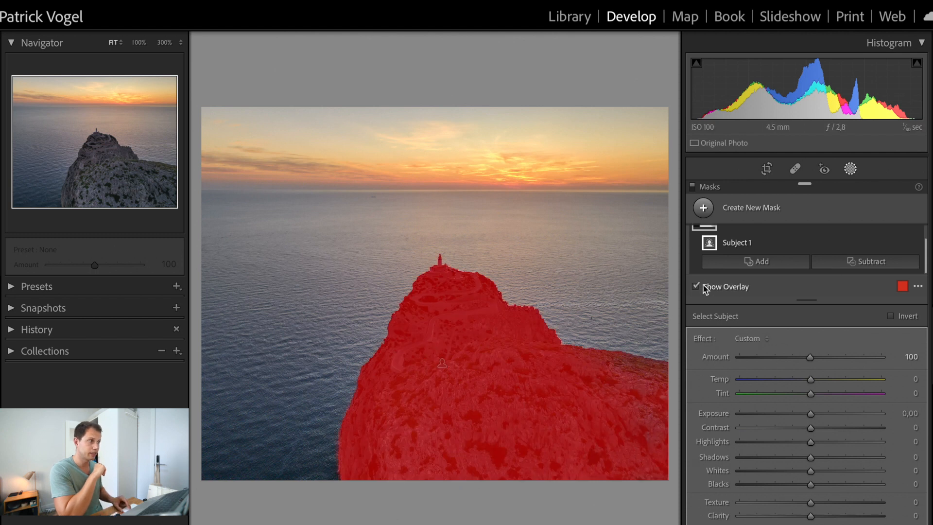
pyautogui.click(902, 286)
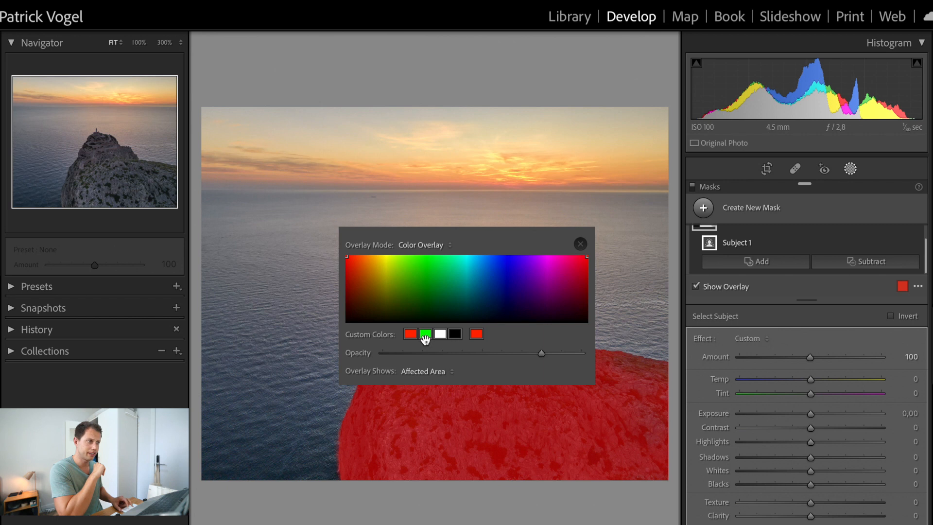
pyautogui.click(424, 334)
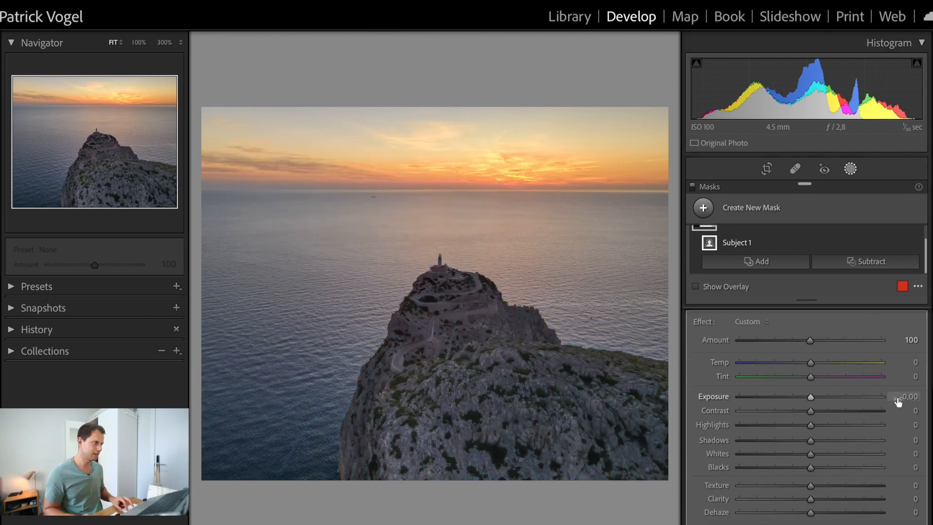
# Set the rock subject mask's Exposure to +0.60.
pyautogui.click(695, 287)
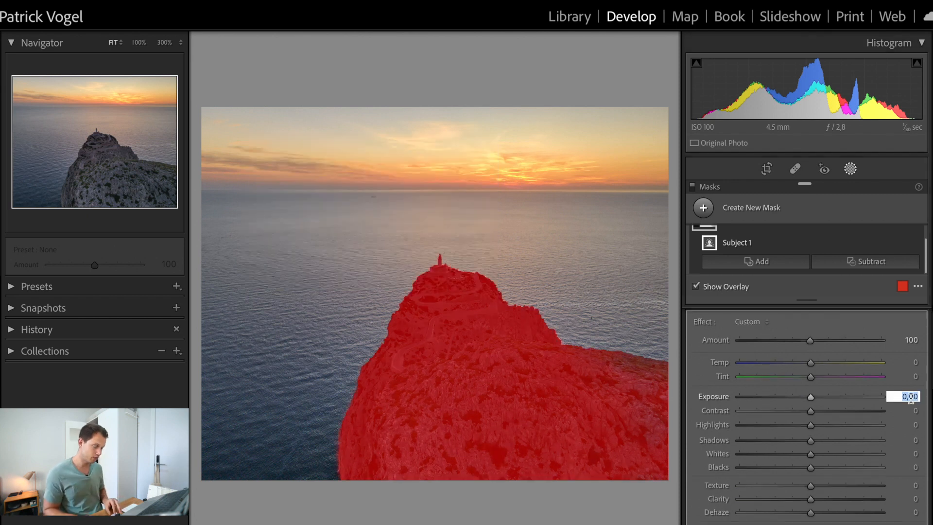
pyautogui.click(696, 286)
pyautogui.write('0,6')
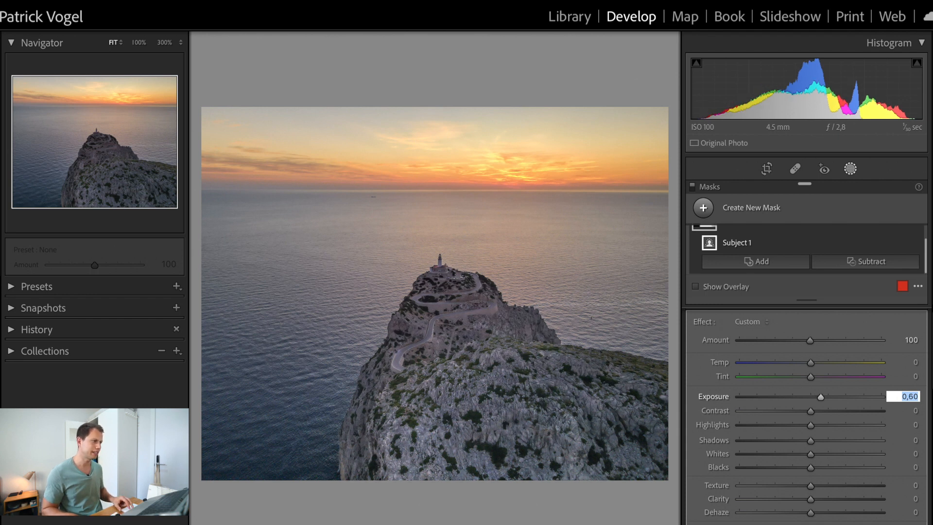
pyautogui.moveTo(592, 394)
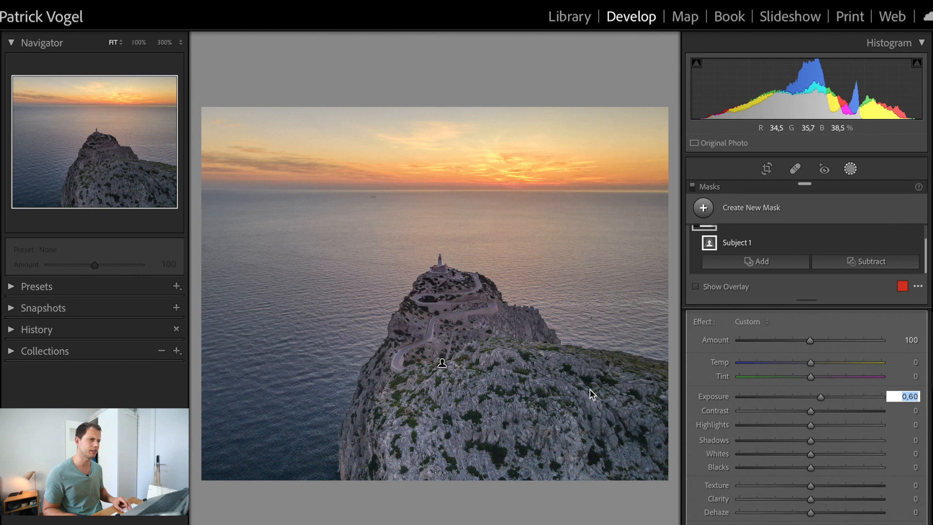
pyautogui.moveTo(477, 299)
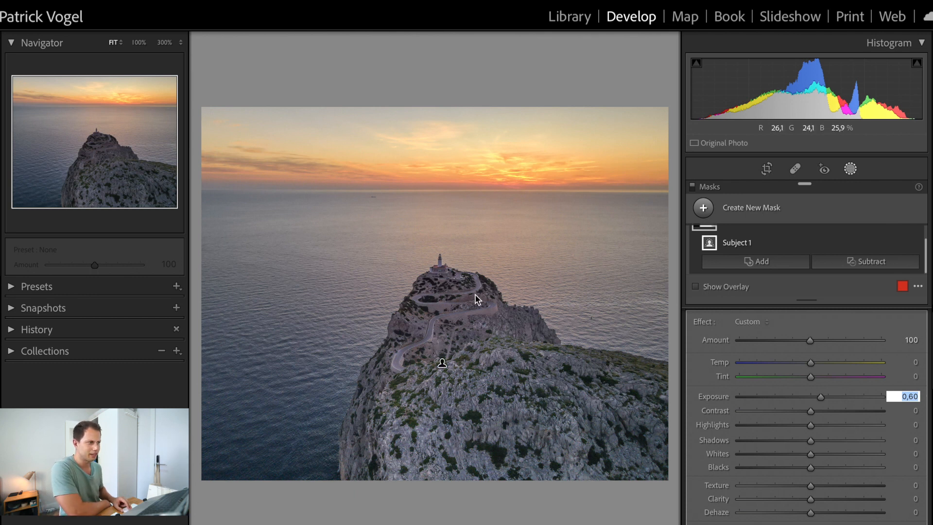
pyautogui.moveTo(380, 390)
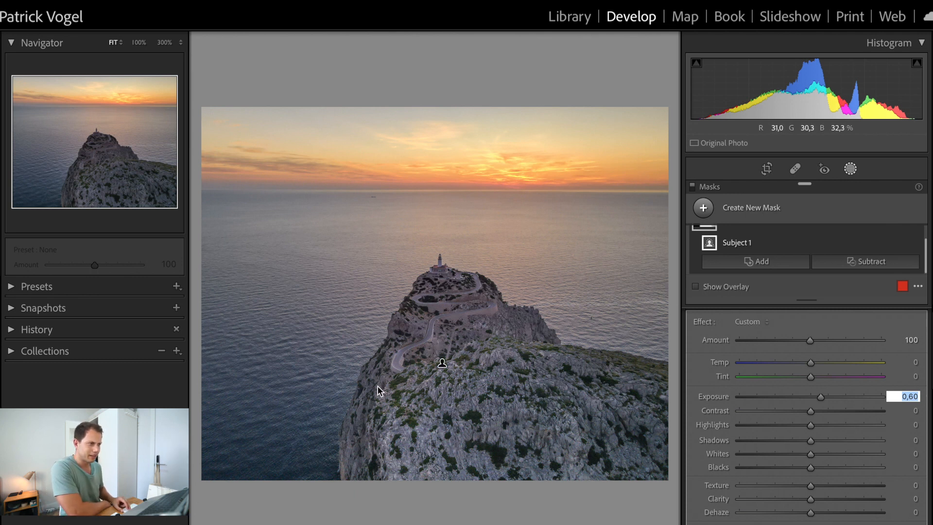
pyautogui.moveTo(369, 446)
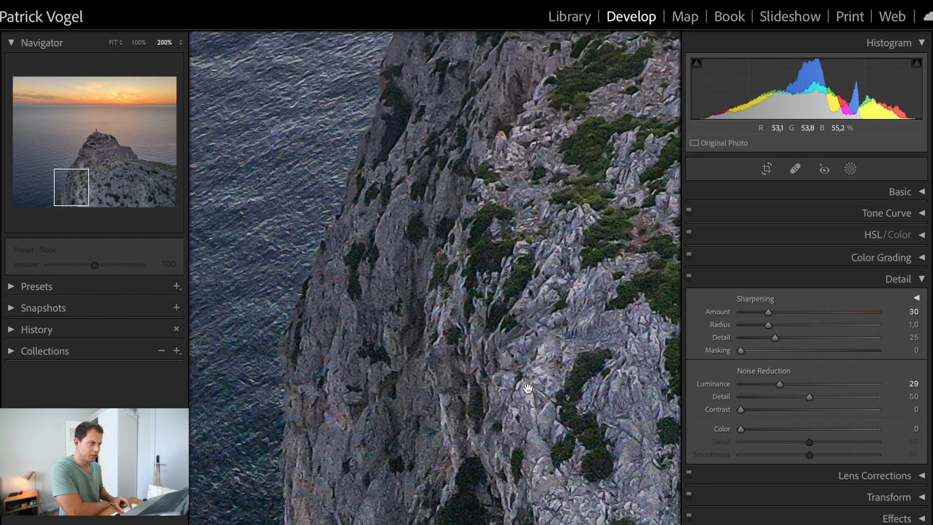
# Return to Fit view and paint a new brush mask over the cliff's left flank.
pyautogui.click(112, 43)
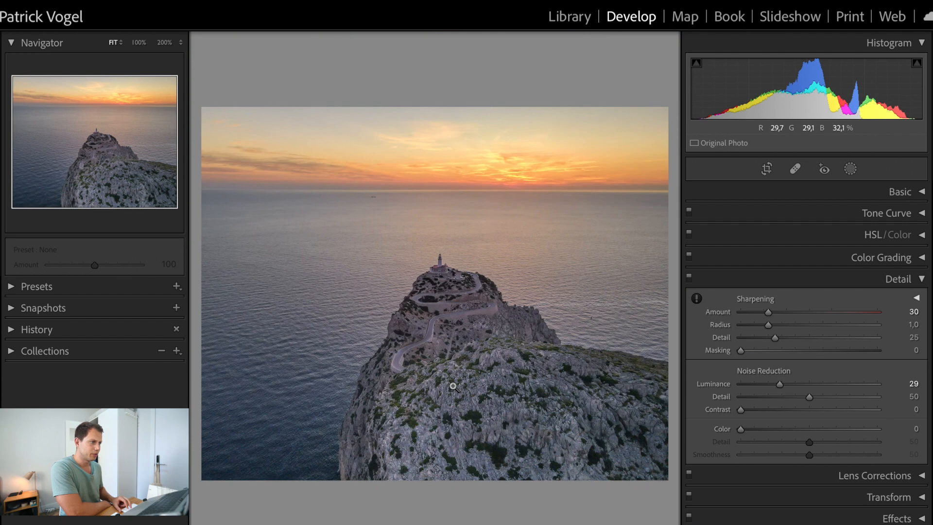
pyautogui.click(850, 168)
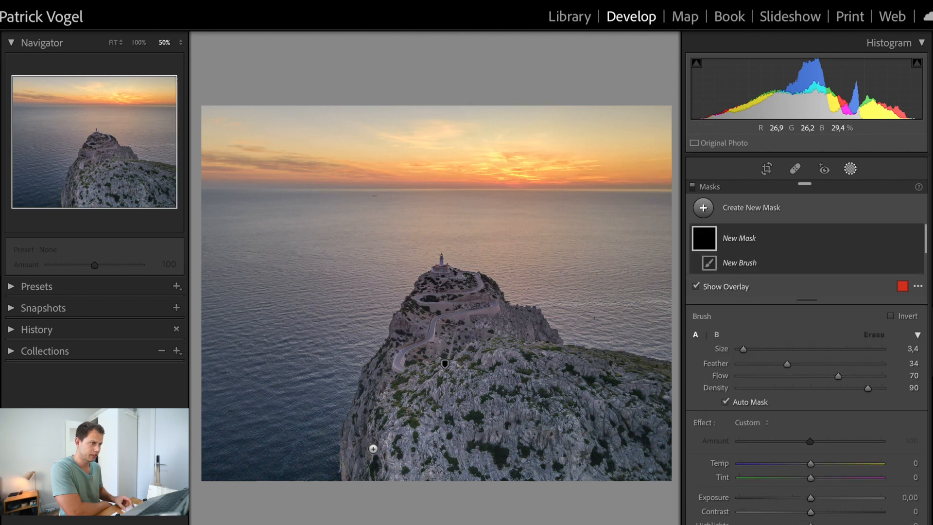
pyautogui.click(164, 42)
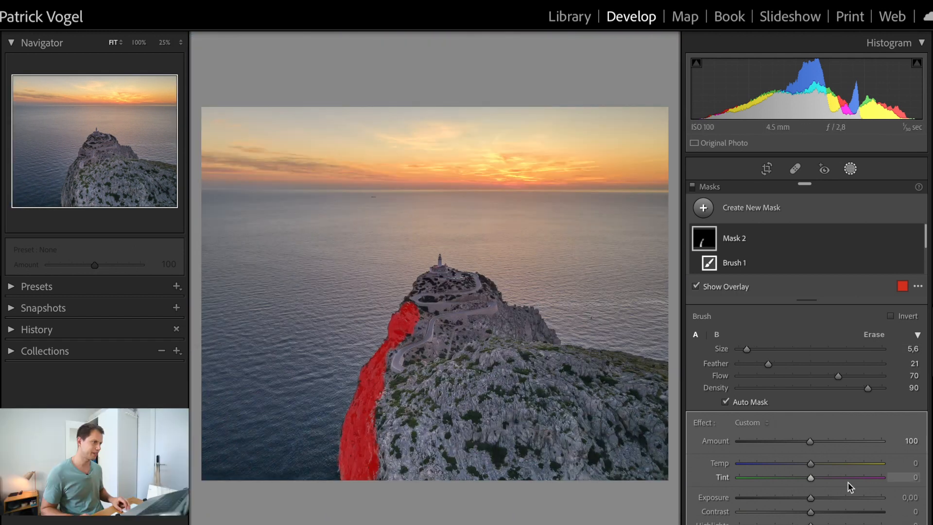
# Name the brush mask 'Side Rock' at exposure 0.70, then zoom into the lighthouse.
pyautogui.click(695, 286)
pyautogui.write('Side Roc')
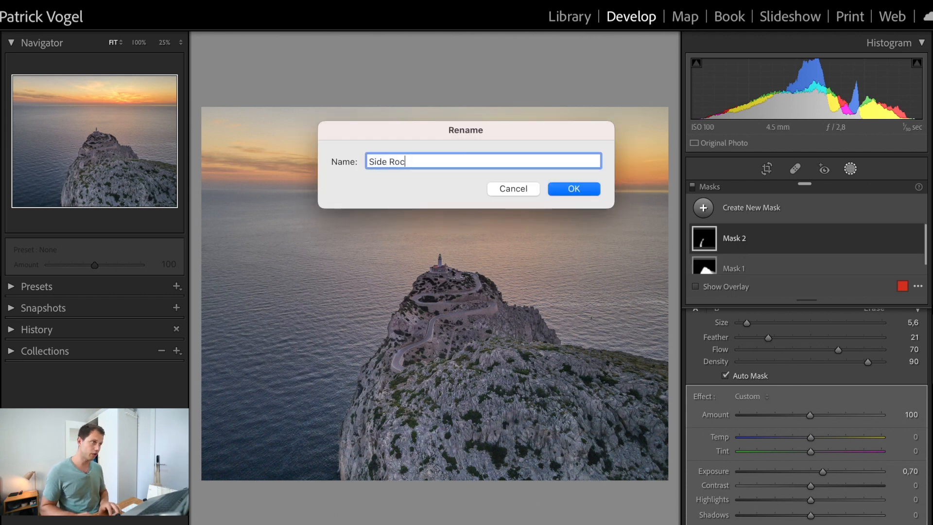
pyautogui.click(572, 189)
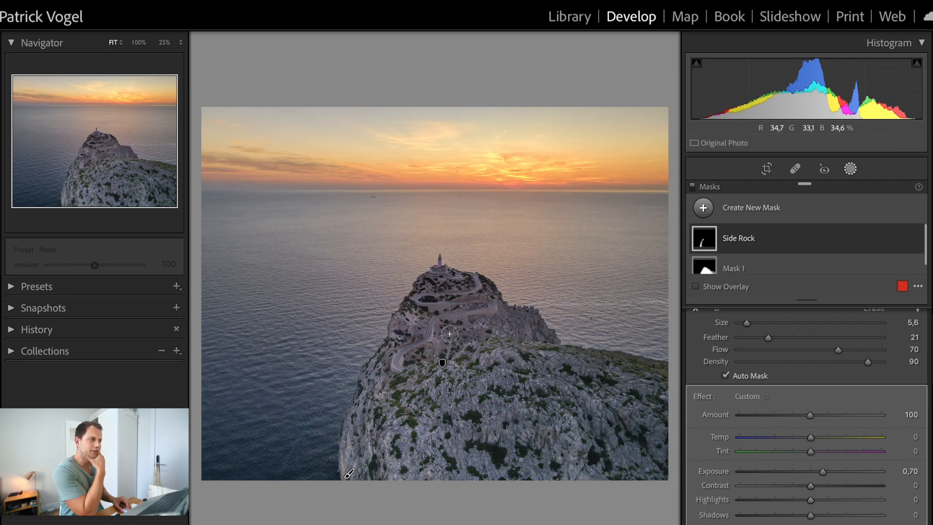
pyautogui.click(164, 42)
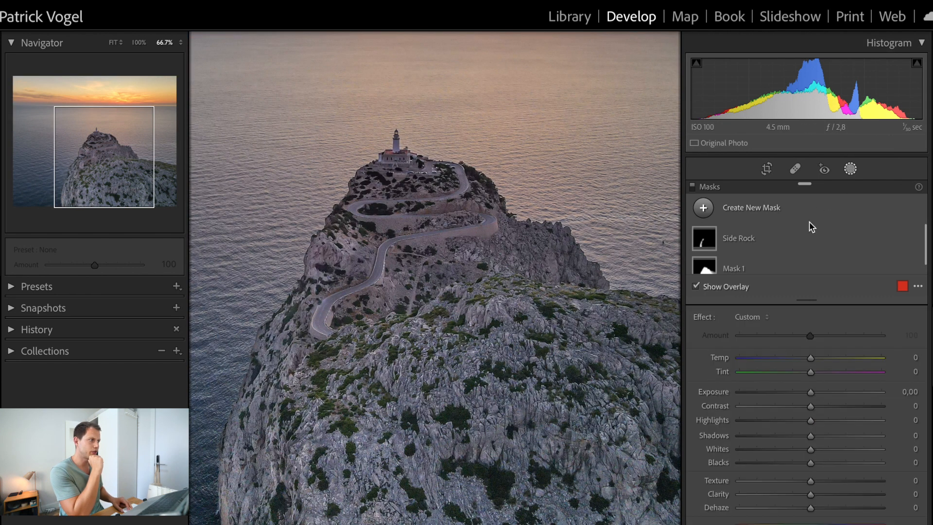
# Begin renaming the first subject mask, Mask 1, to 'Rock'.
pyautogui.doubleClick(734, 268)
pyautogui.write('Rock')
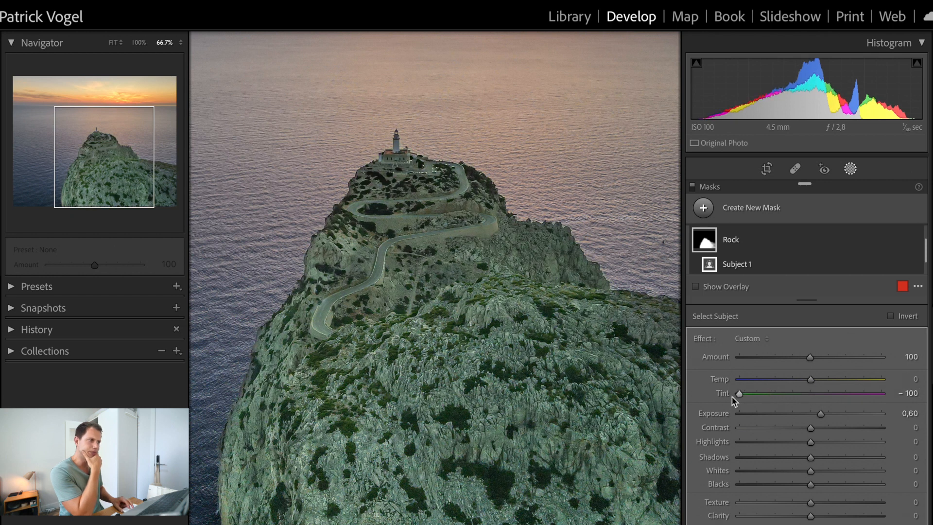
pyautogui.moveTo(746, 408)
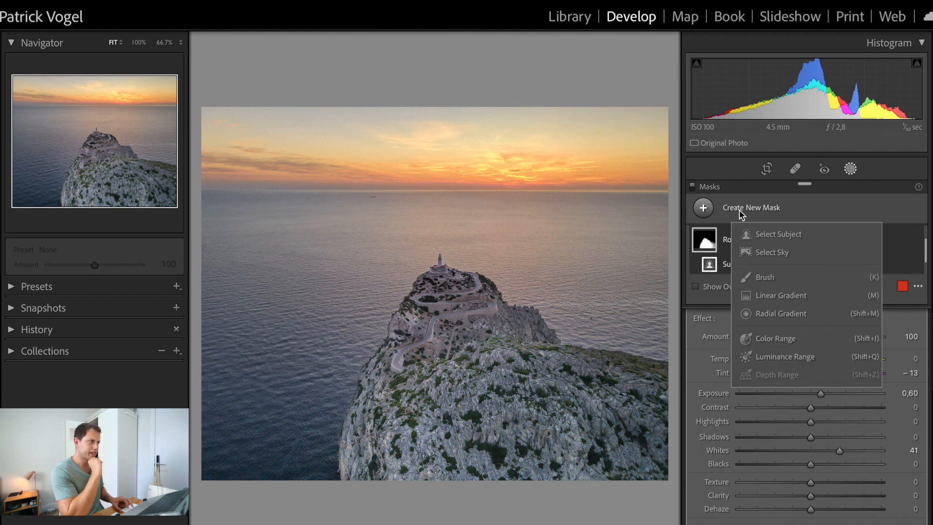
# Create a sky mask, hide its overlay, and set saturation 24 and clarity 13.
pyautogui.click(771, 251)
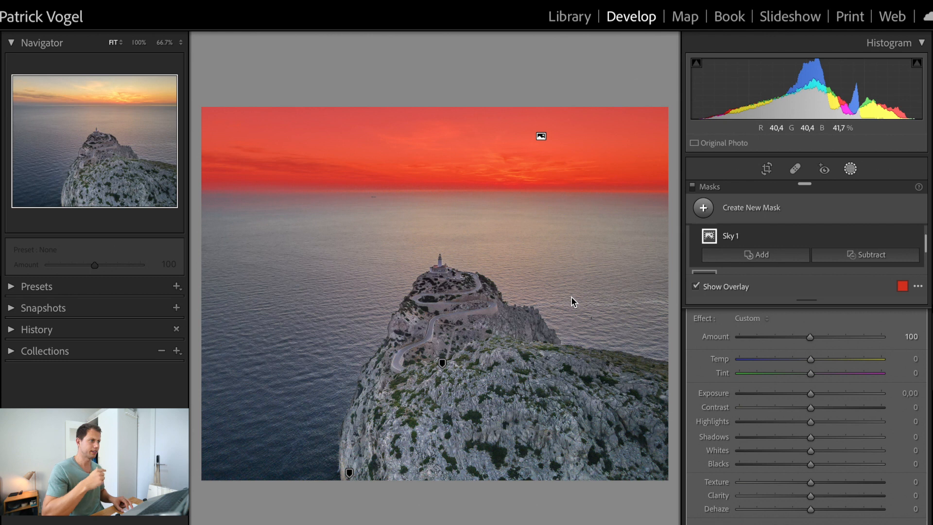
pyautogui.click(695, 286)
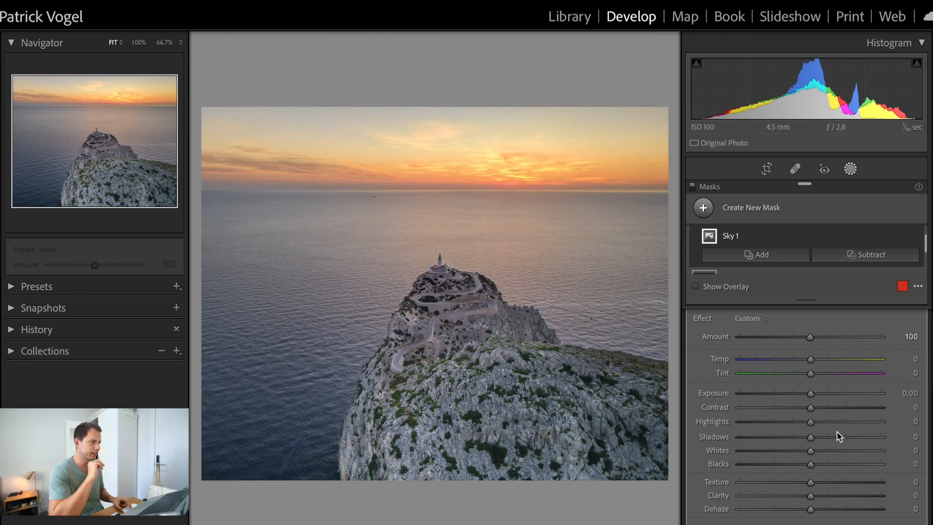
pyautogui.scroll(-3)
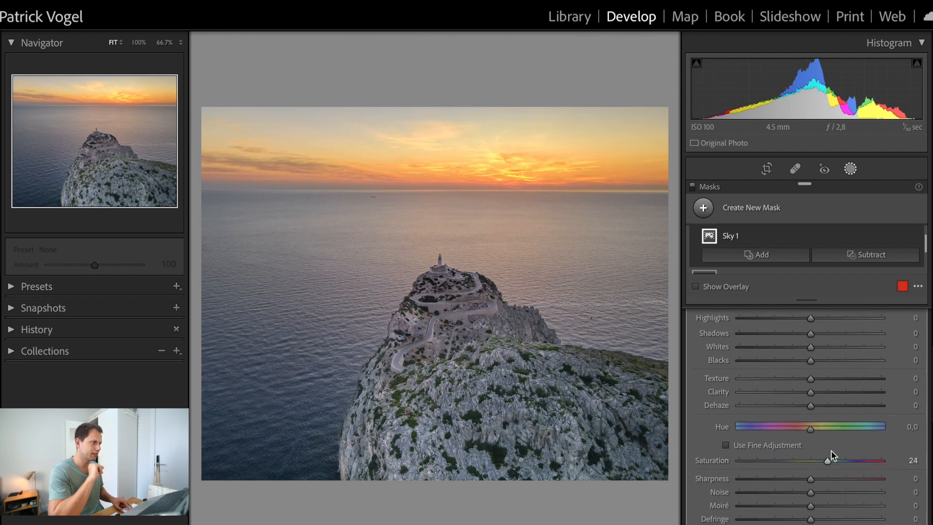
pyautogui.scroll(3)
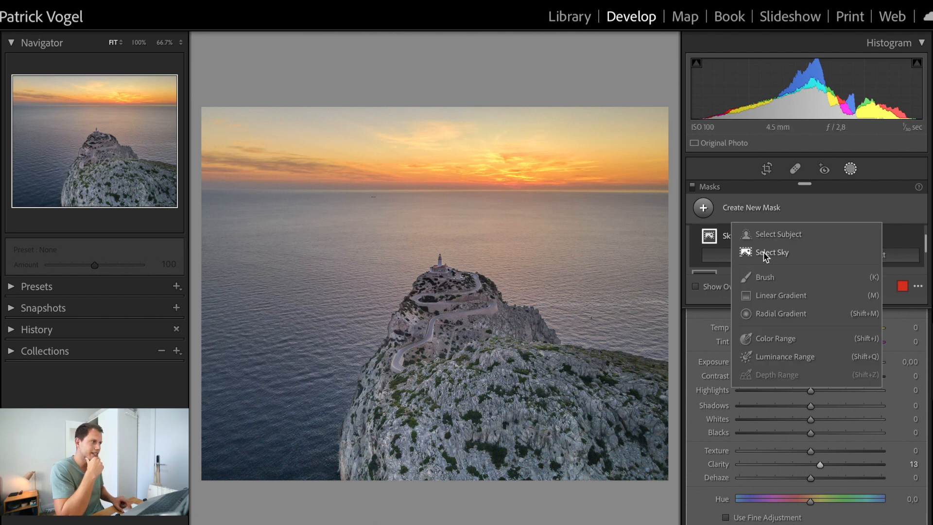
# Add a mask covering the sea, name it 'Sea', and adjust its exposure value.
pyautogui.click(766, 276)
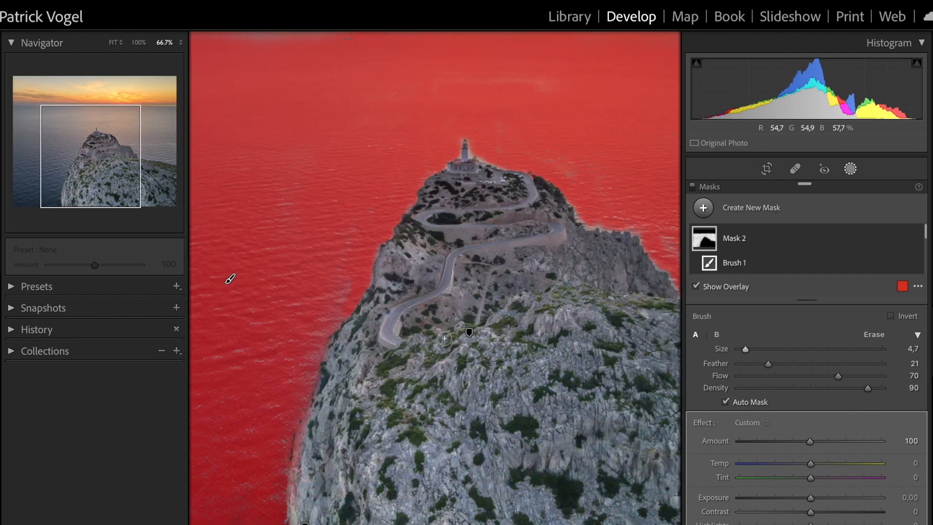
pyautogui.doubleClick(734, 238)
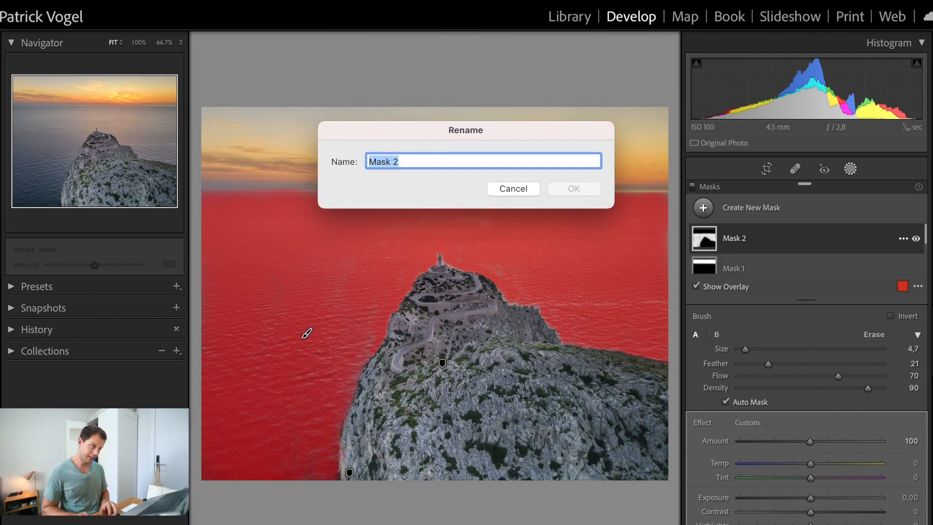
pyautogui.write('Sea')
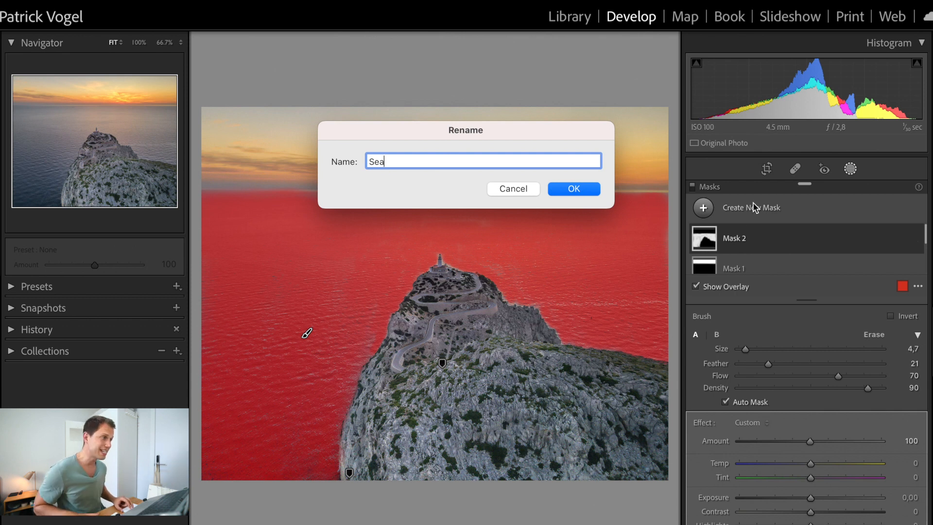
pyautogui.click(572, 188)
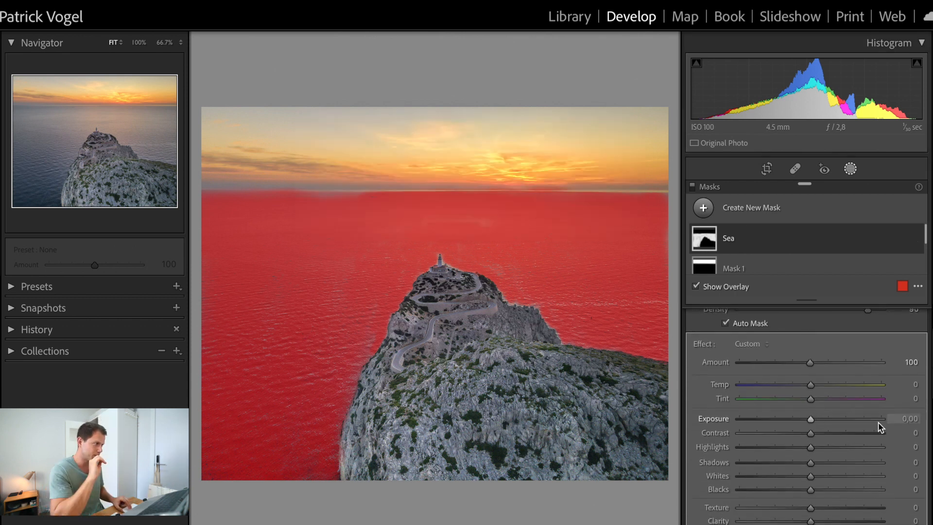
pyautogui.doubleClick(908, 418)
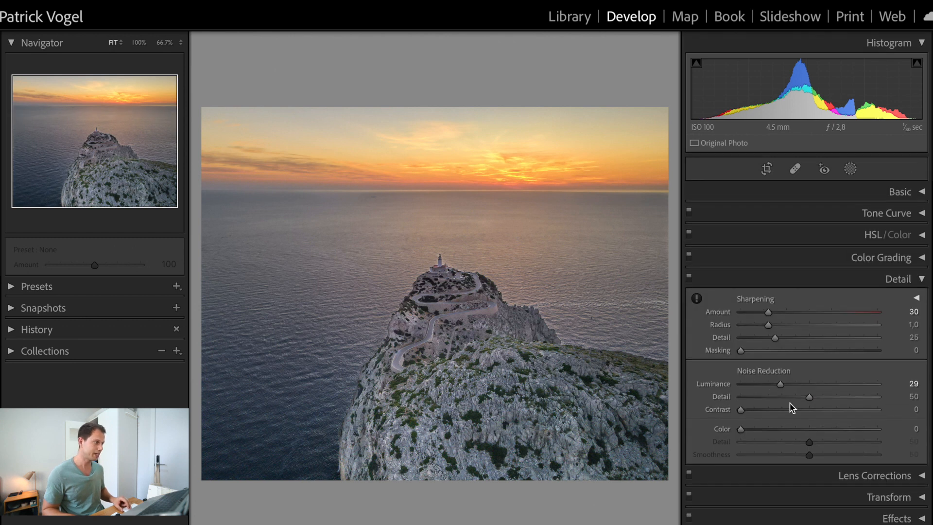
pyautogui.moveTo(844, 464)
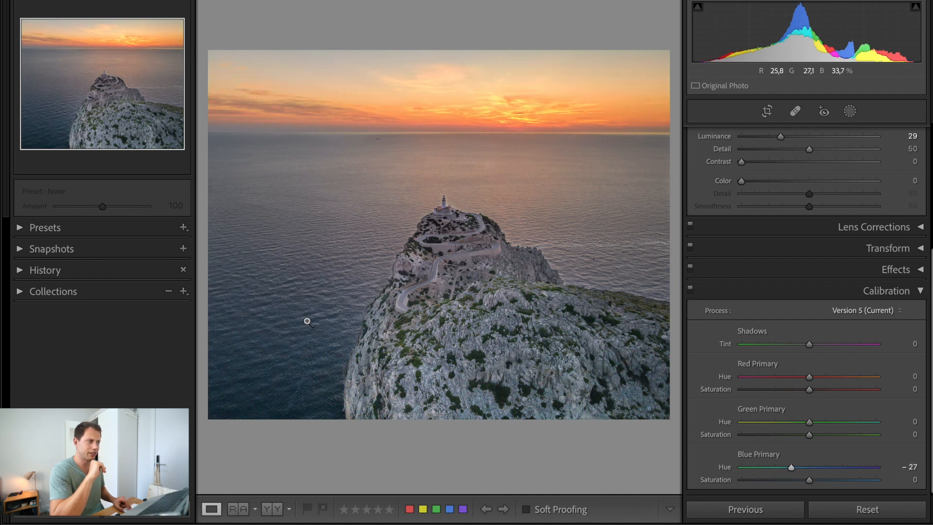
pyautogui.moveTo(520, 131)
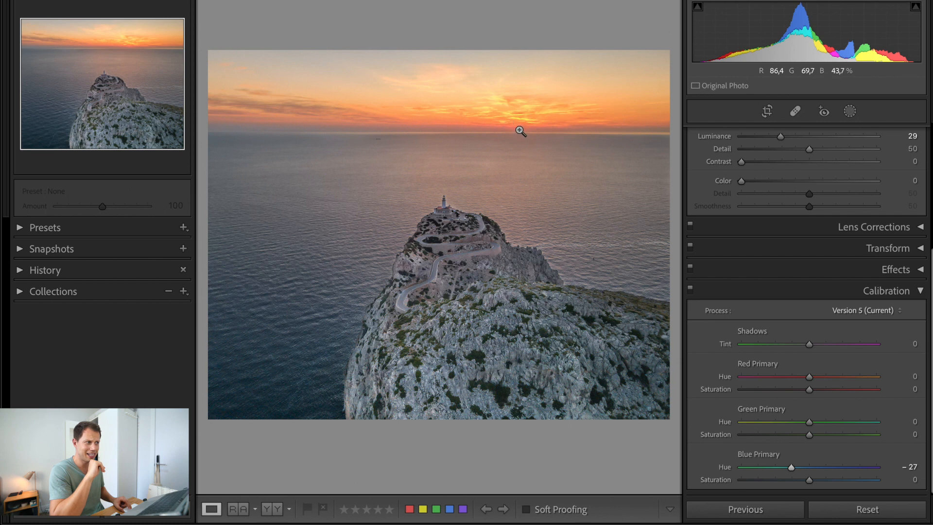
pyautogui.moveTo(495, 132)
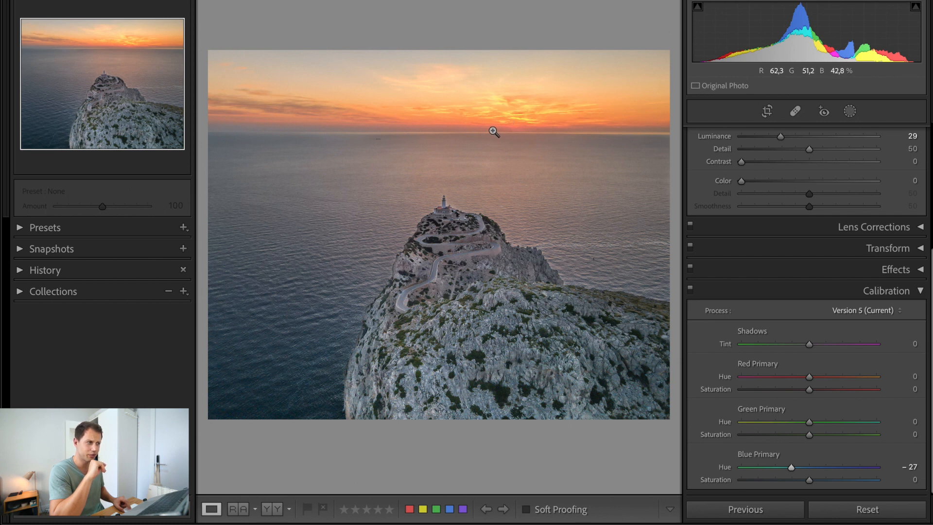
pyautogui.moveTo(612, 189)
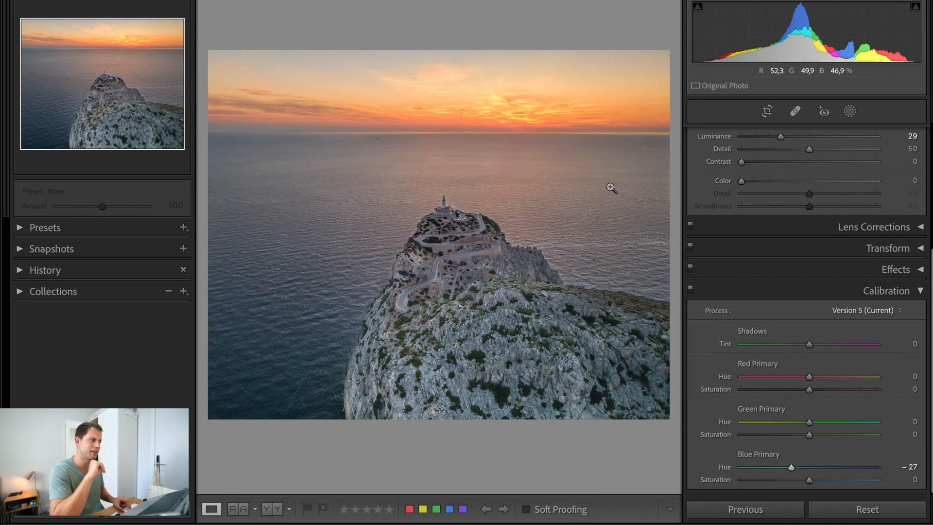
# Toggle the Calibration panel (Blue Primary Hue −27) off and back on to compare.
pyautogui.scroll(3)
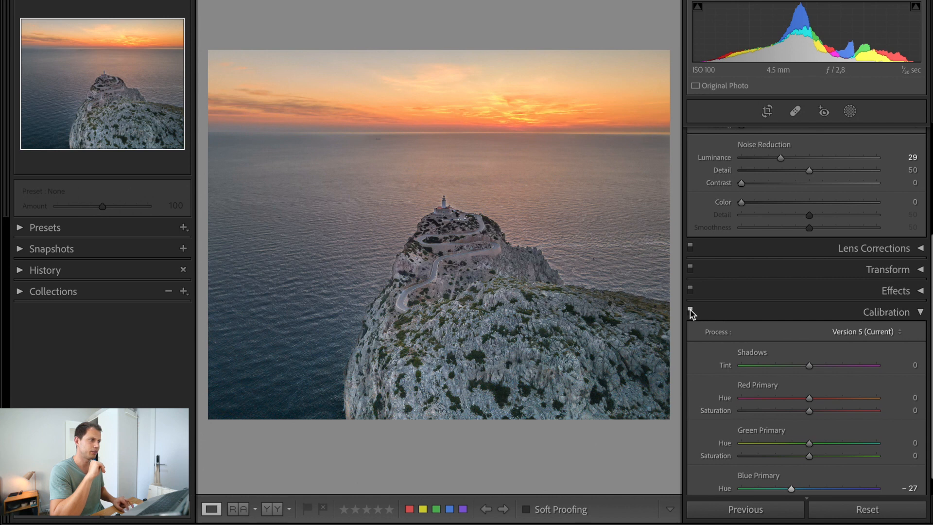
pyautogui.click(690, 312)
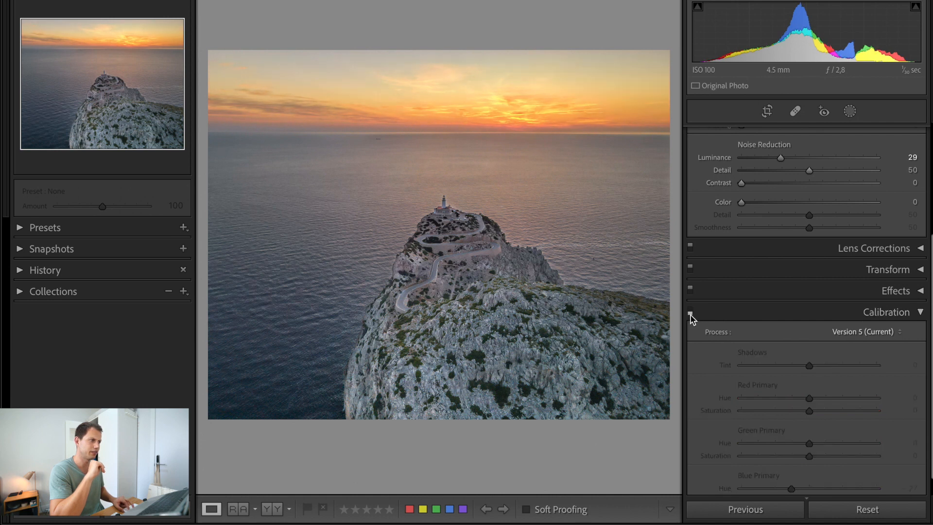
pyautogui.click(690, 308)
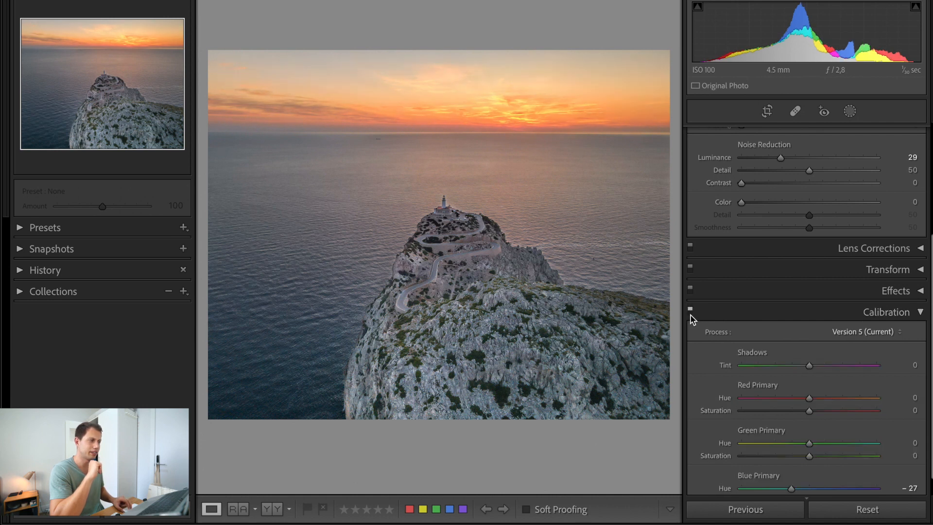
pyautogui.moveTo(447, 177)
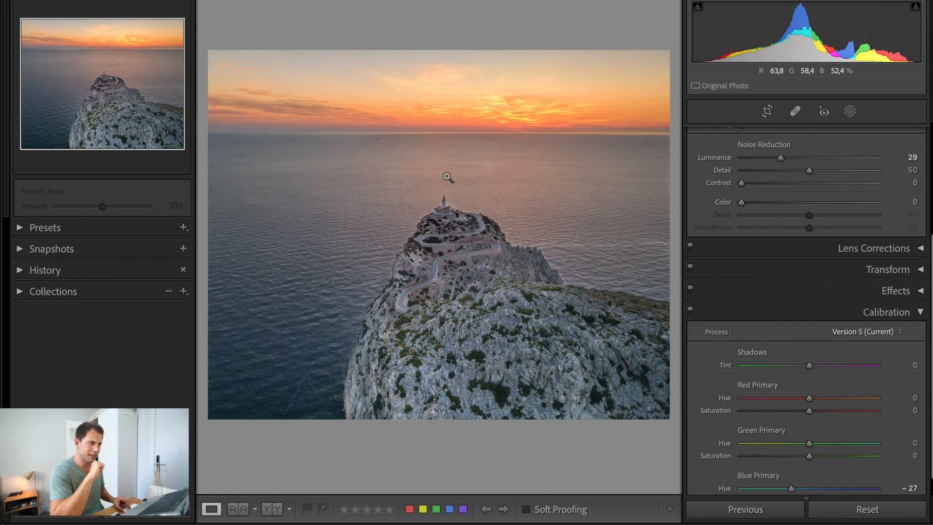
pyautogui.moveTo(465, 189)
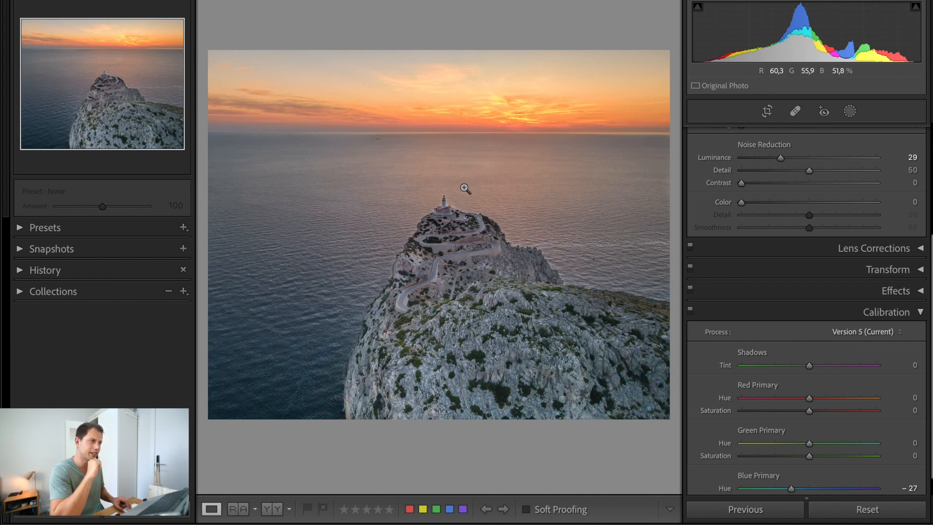
pyautogui.moveTo(404, 285)
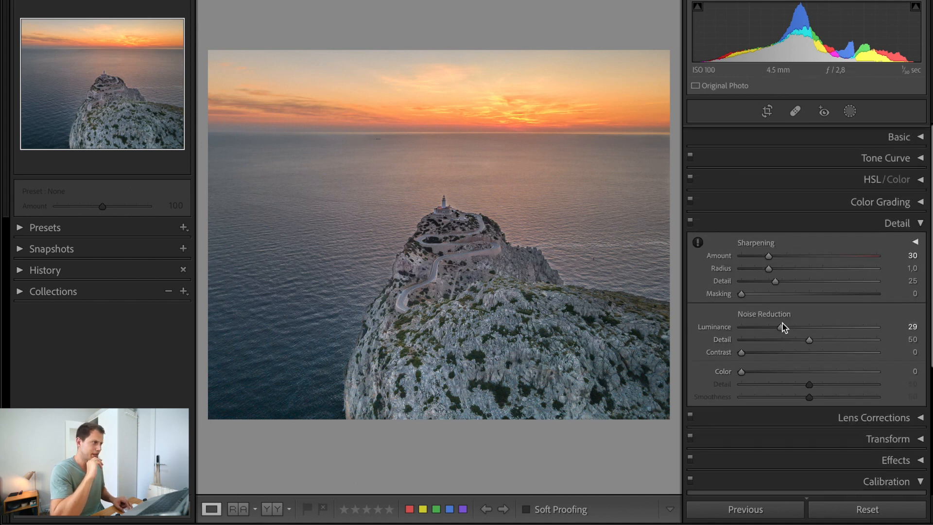
pyautogui.click(849, 112)
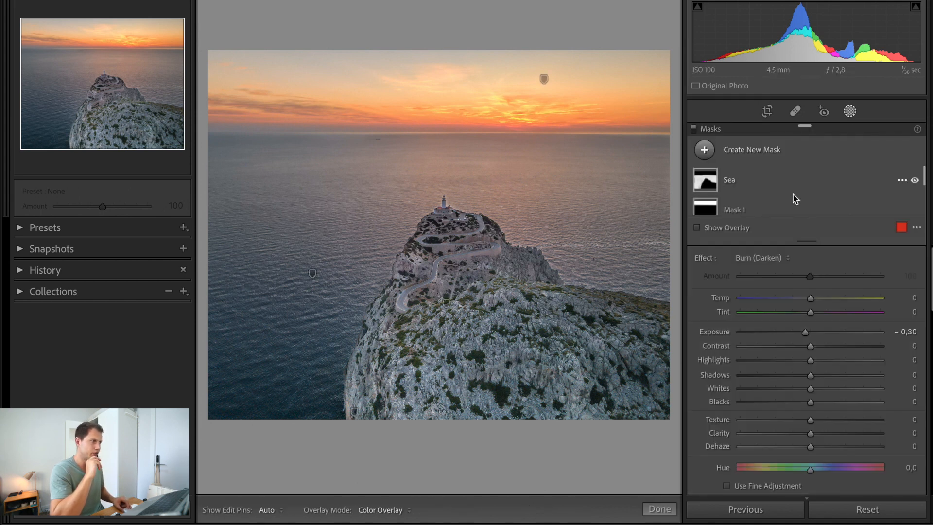
pyautogui.scroll(-3)
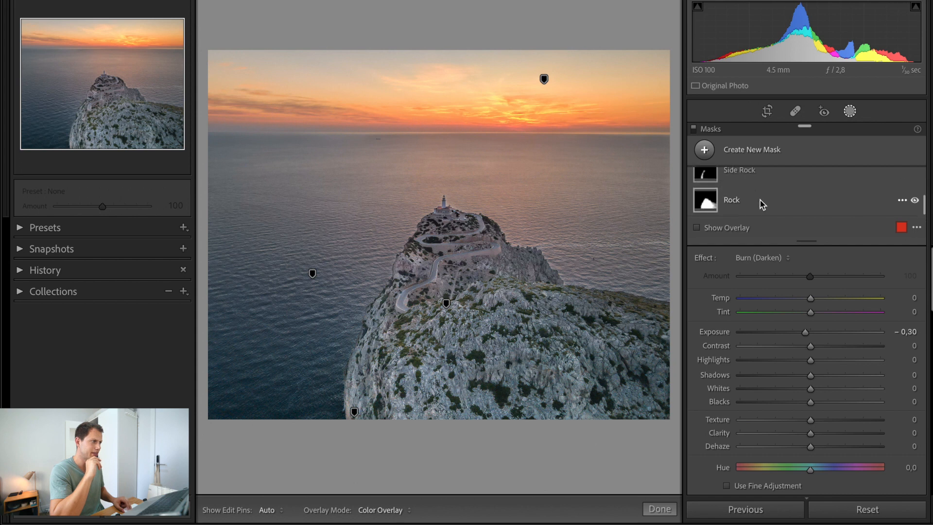
pyautogui.click(731, 199)
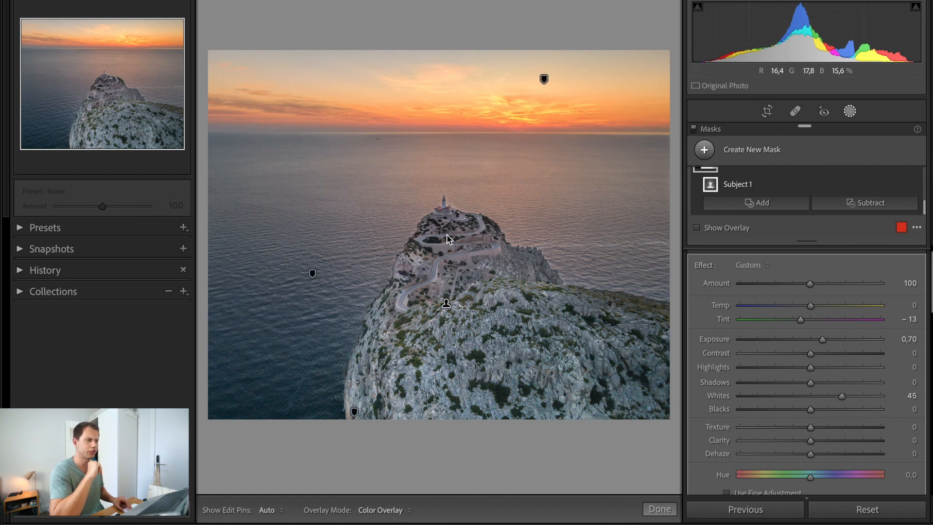
pyautogui.moveTo(449, 257)
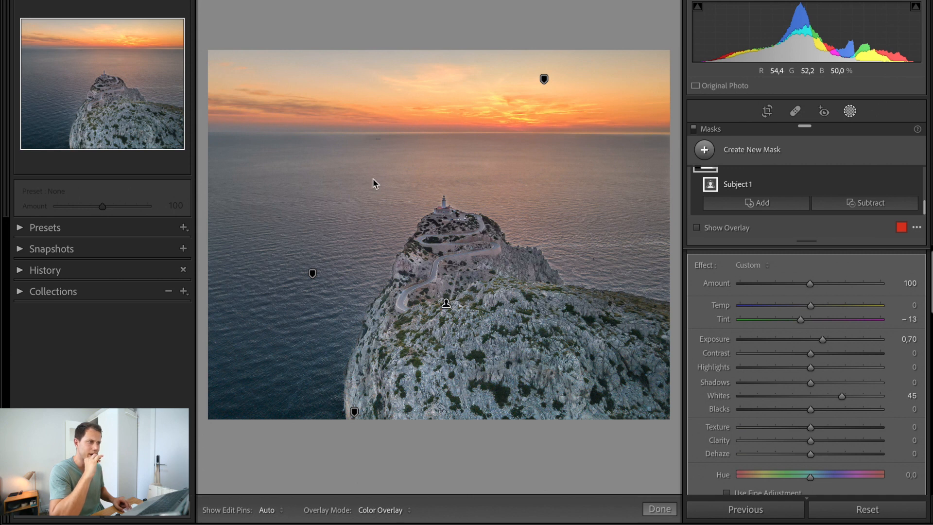
pyautogui.click(659, 510)
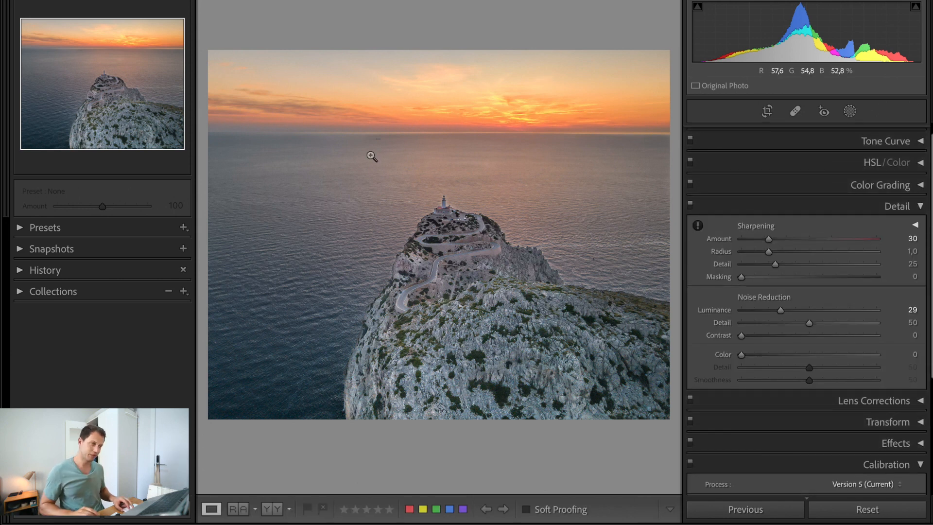
# Zoom to the distant boat and heal it out with Spot Removal.
pyautogui.click(372, 156)
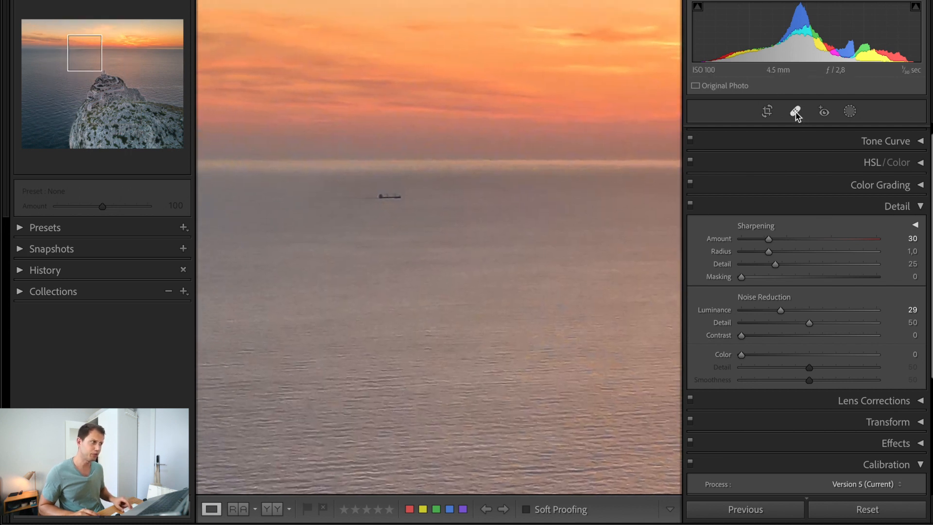
pyautogui.click(795, 112)
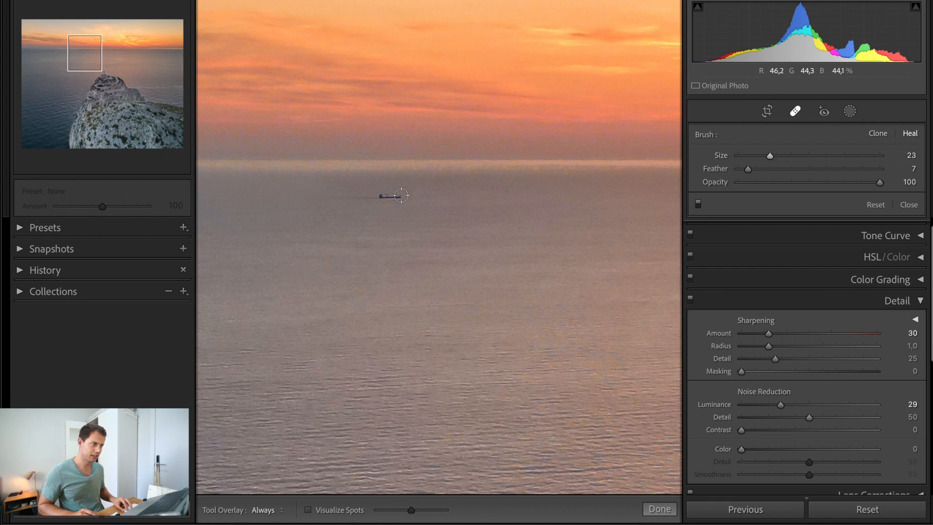
pyautogui.click(393, 196)
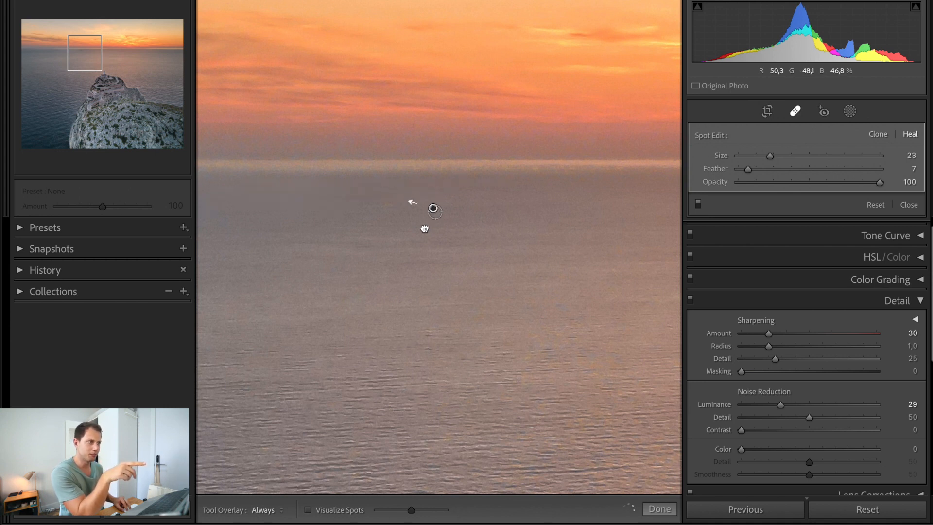
pyautogui.click(659, 509)
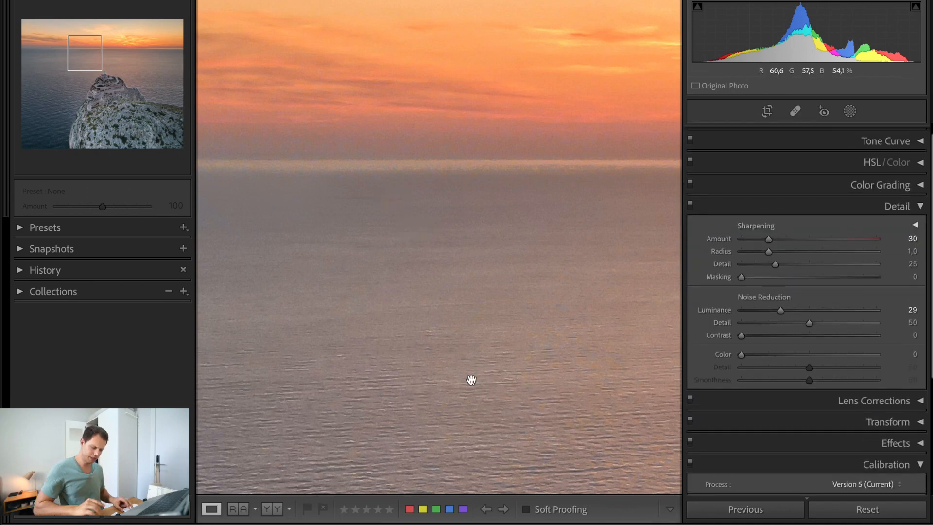